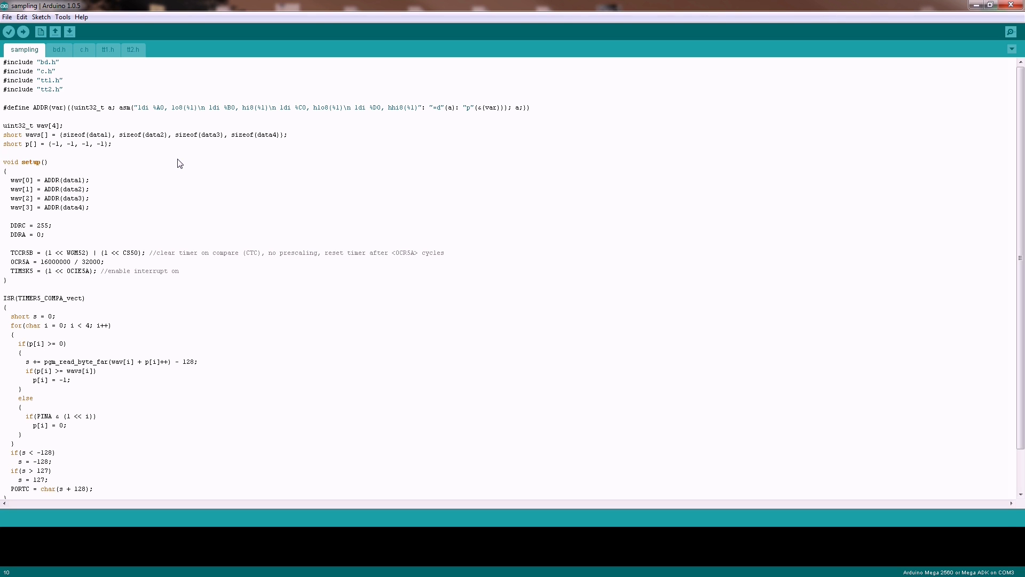
Step: Browse the tt1.h, tt2.h and bd.h waveform data files alongside the main sampling sketch
click(111, 144)
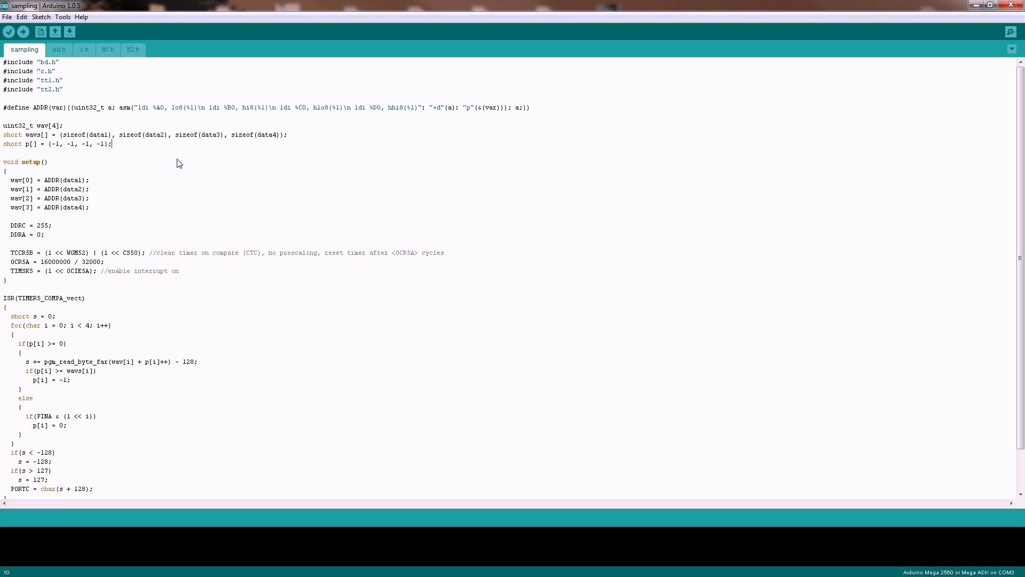
mouse_move(77, 71)
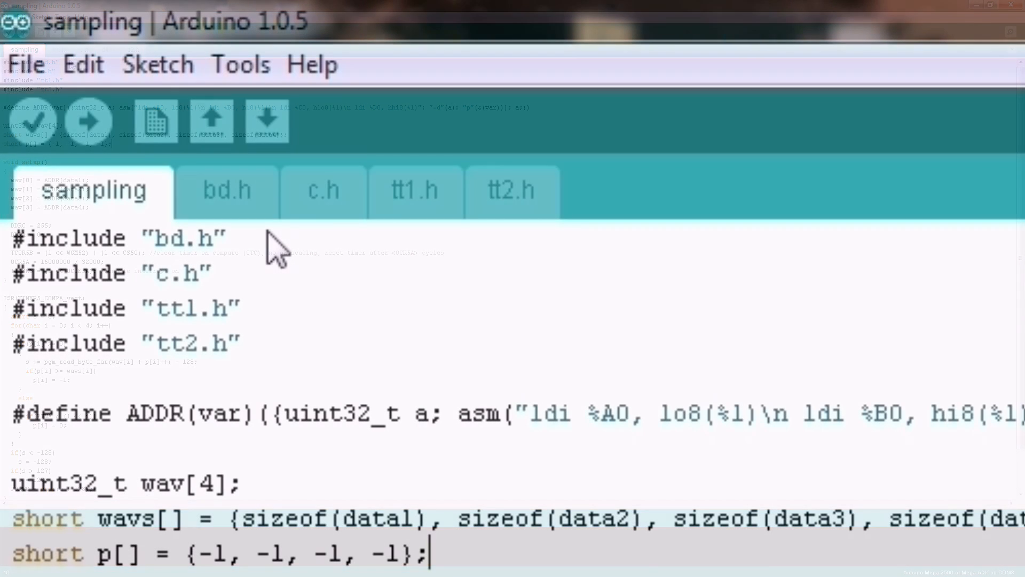
click(415, 190)
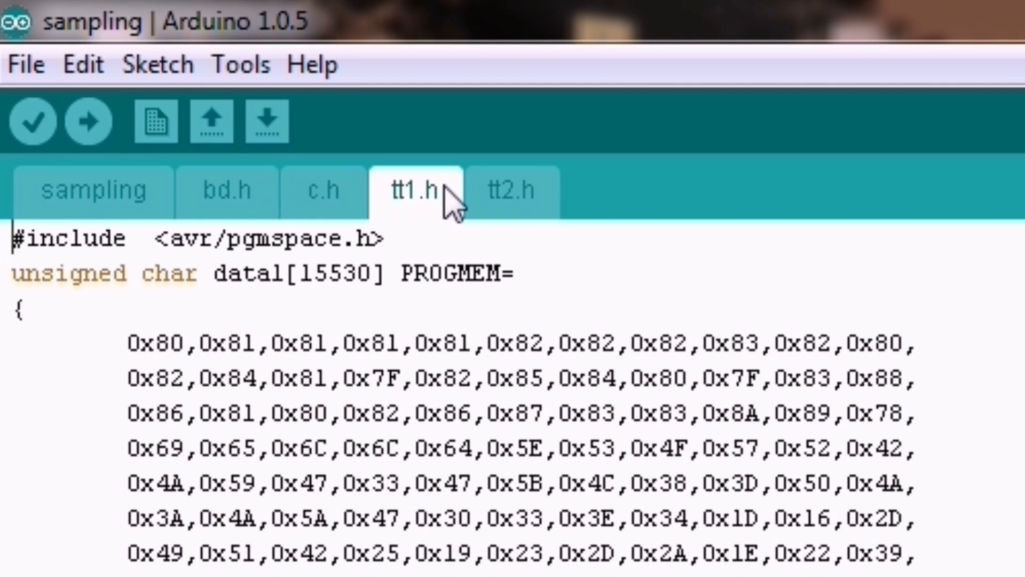
click(512, 190)
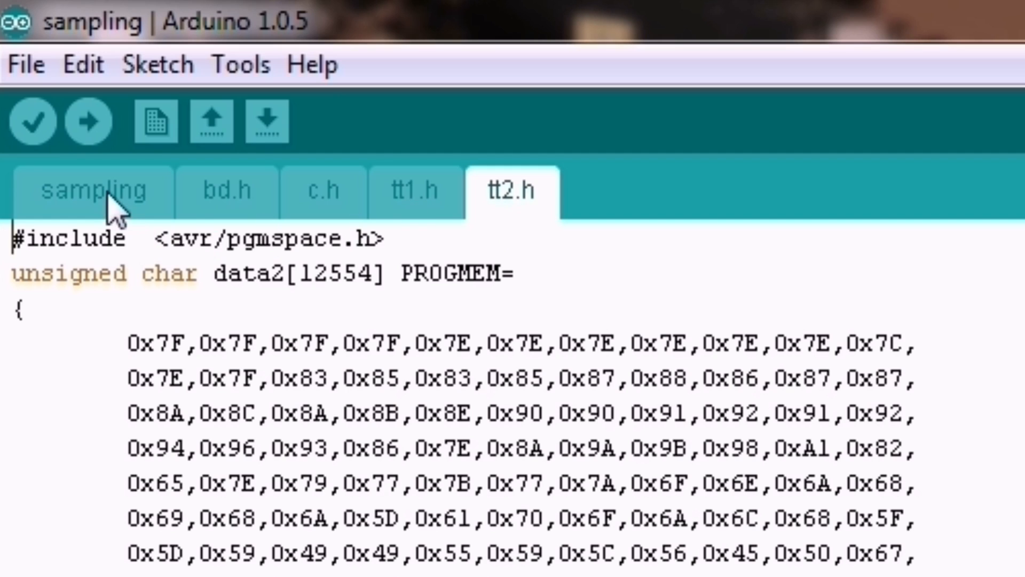
click(95, 190)
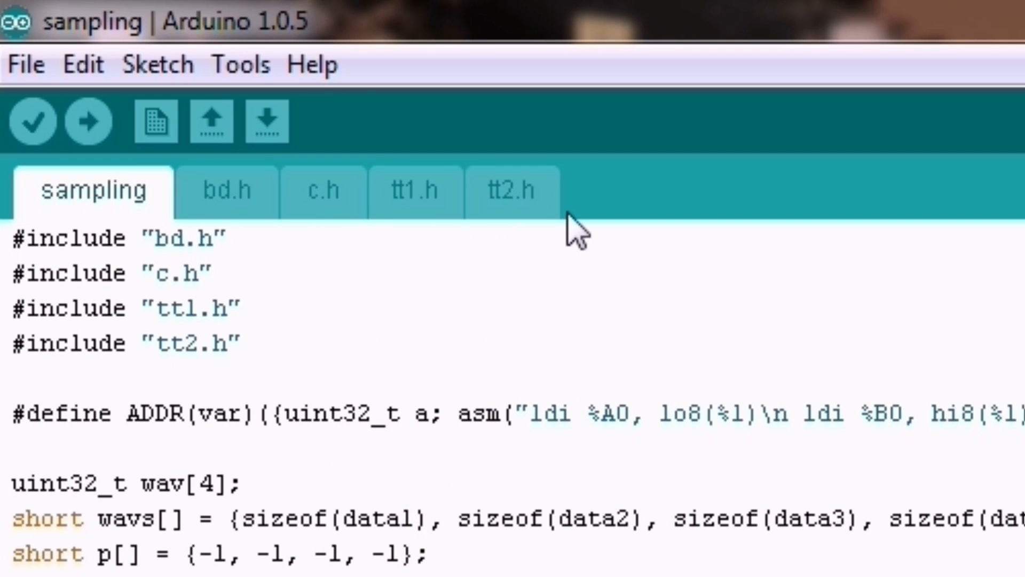
click(226, 190)
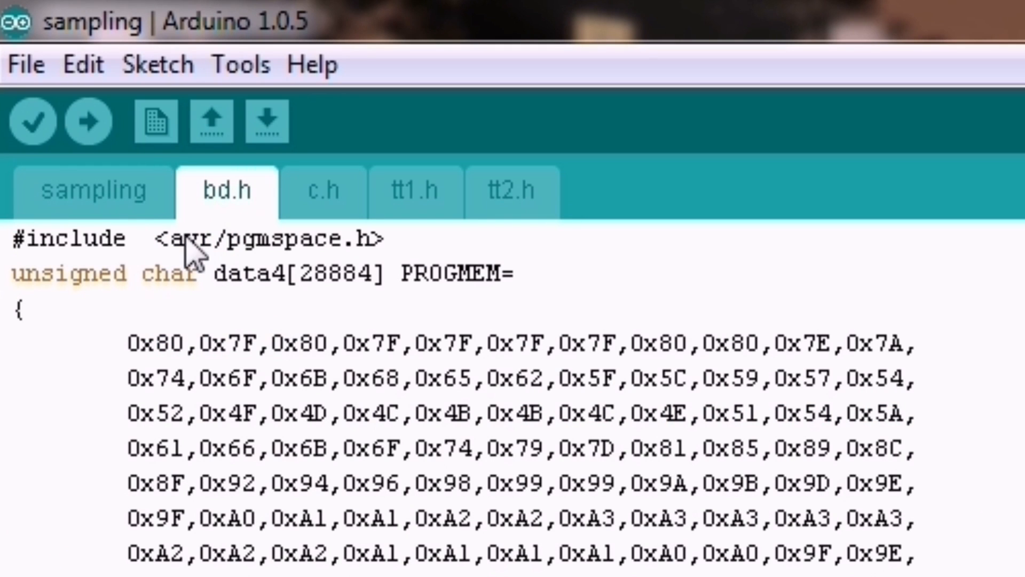
click(94, 190)
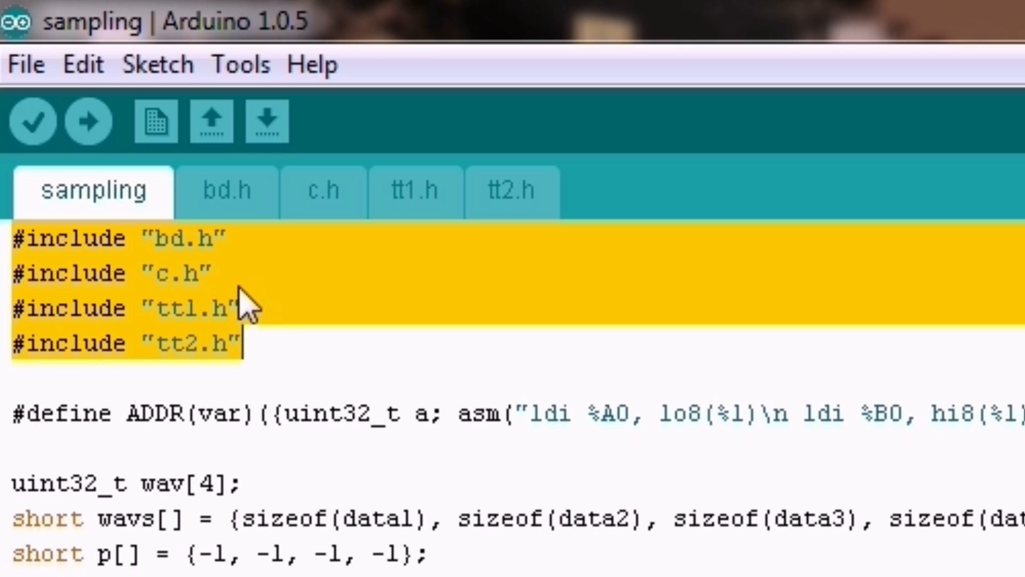
click(225, 190)
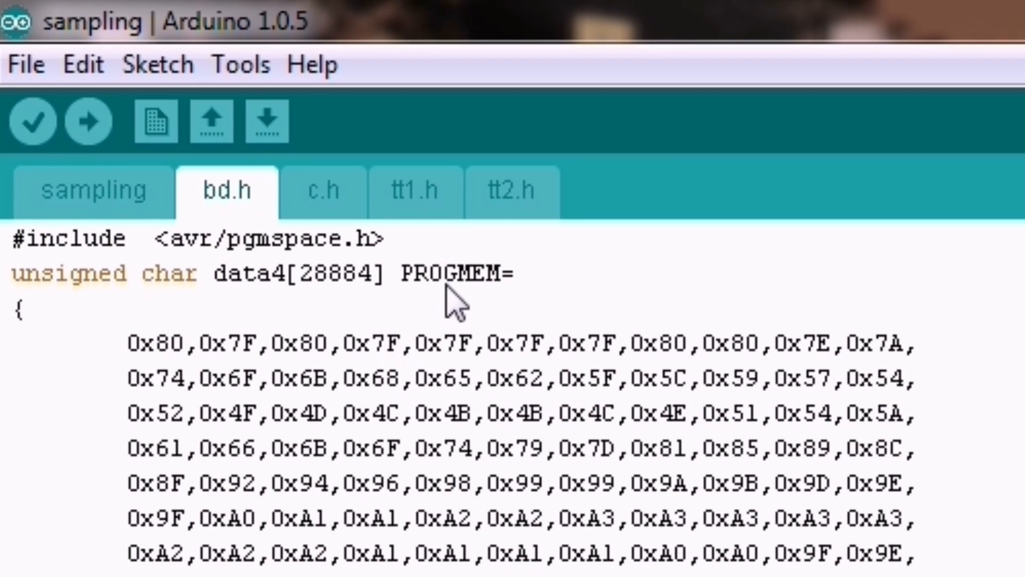
Step: Highlight the data4 array name and its PROGMEM keyword in bd.h to explain flash storage
double_click(451, 272)
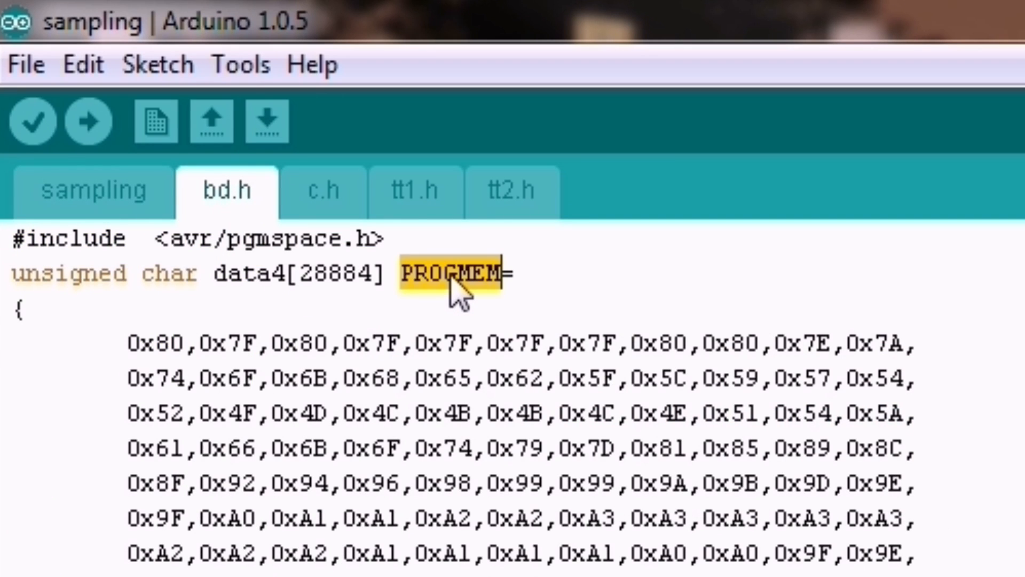
mouse_move(268, 304)
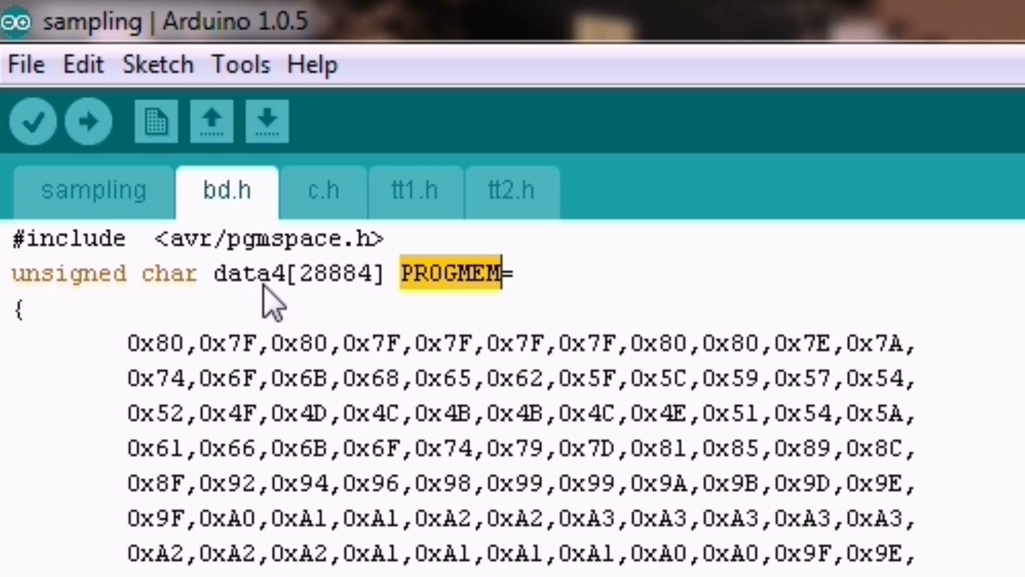
double_click(249, 272)
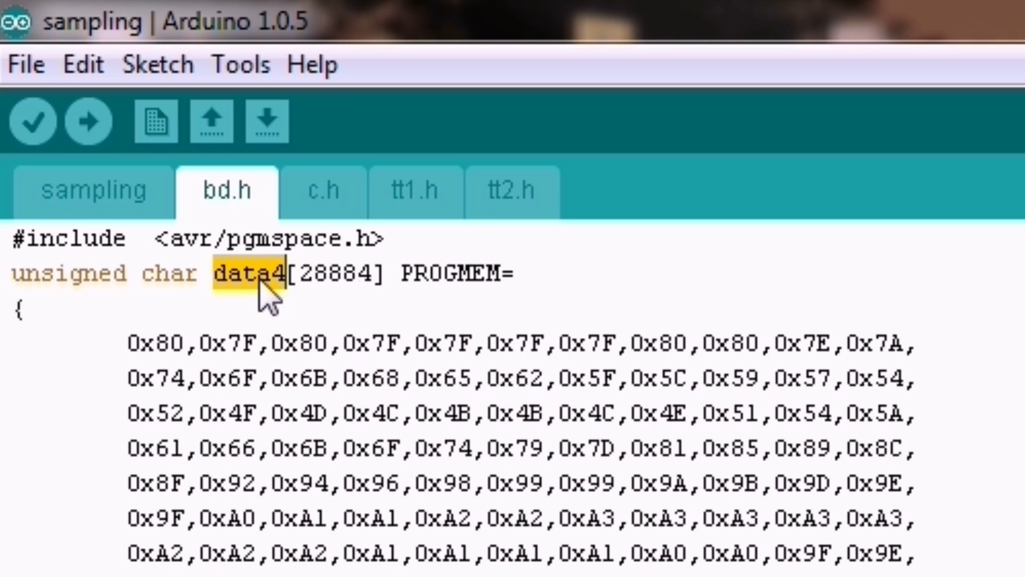
double_click(451, 272)
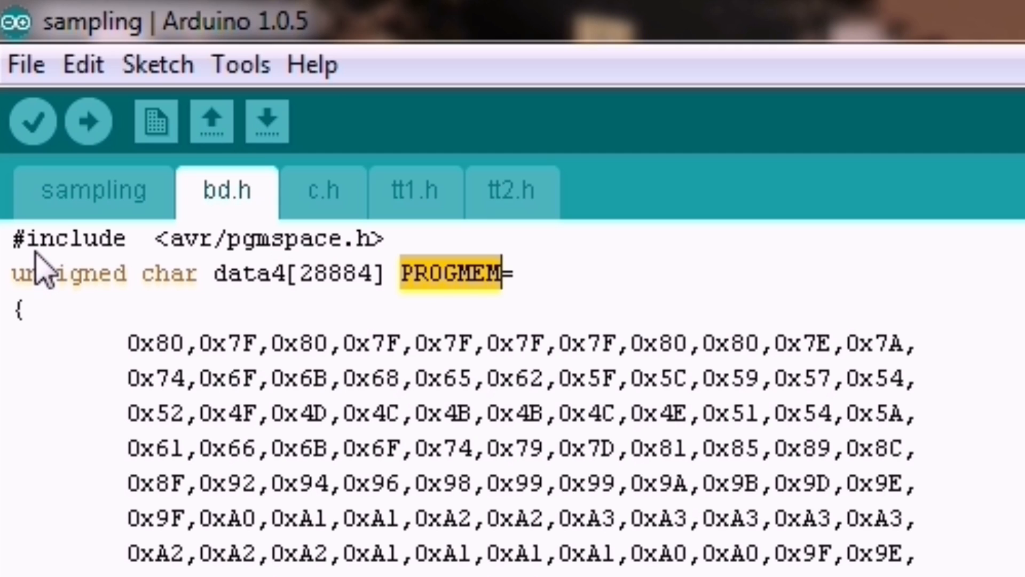
mouse_move(333, 333)
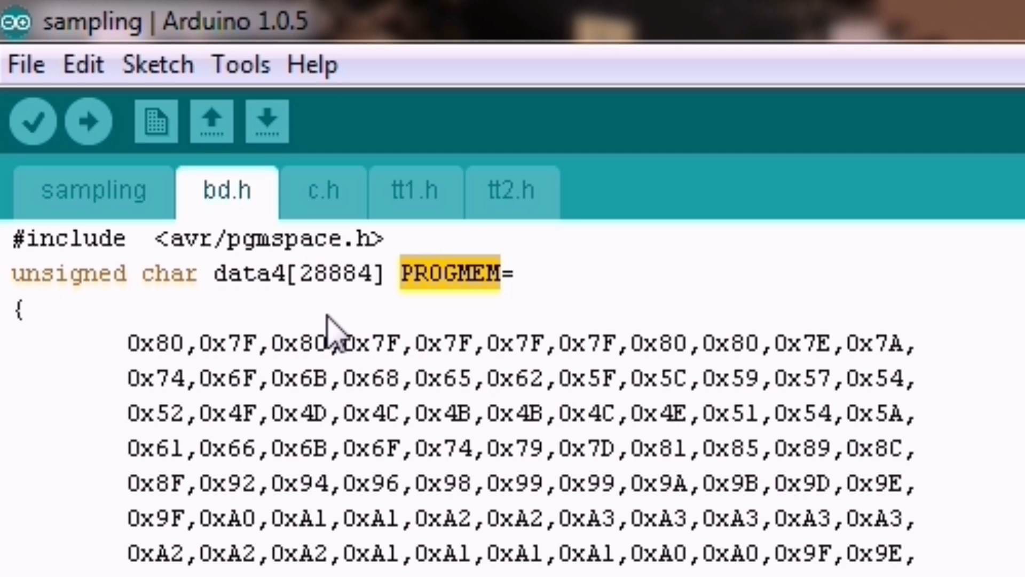
click(512, 190)
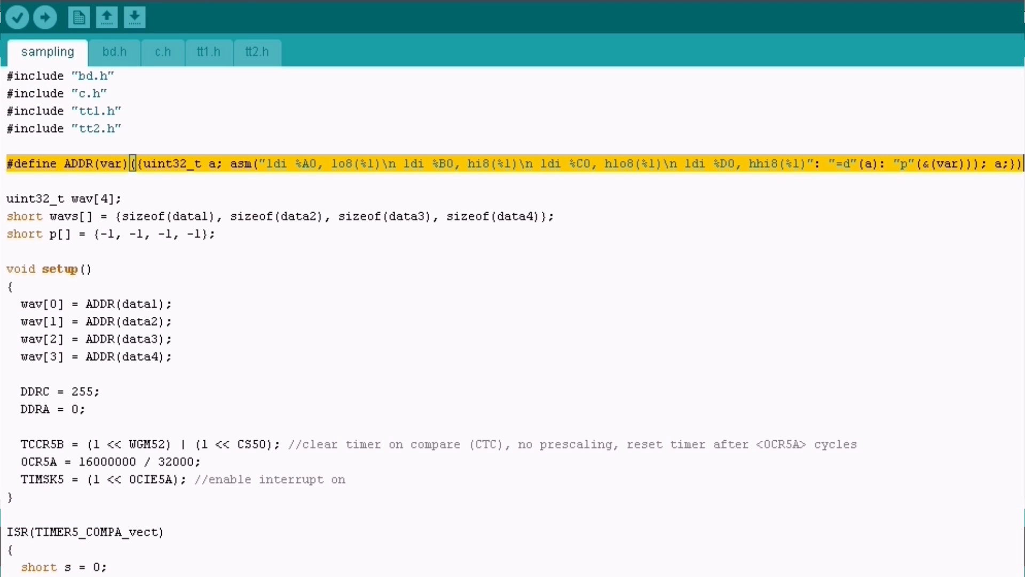
mouse_move(907, 171)
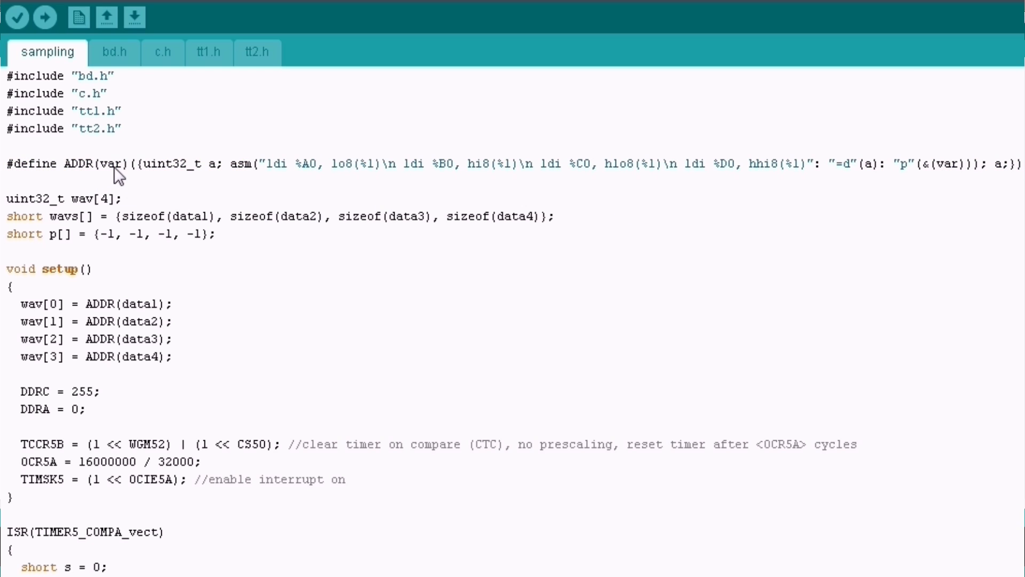
Step: Mark the ADDR var parameter and the wav[4], wavs sizes and p[] playback position declarations
double_click(110, 164)
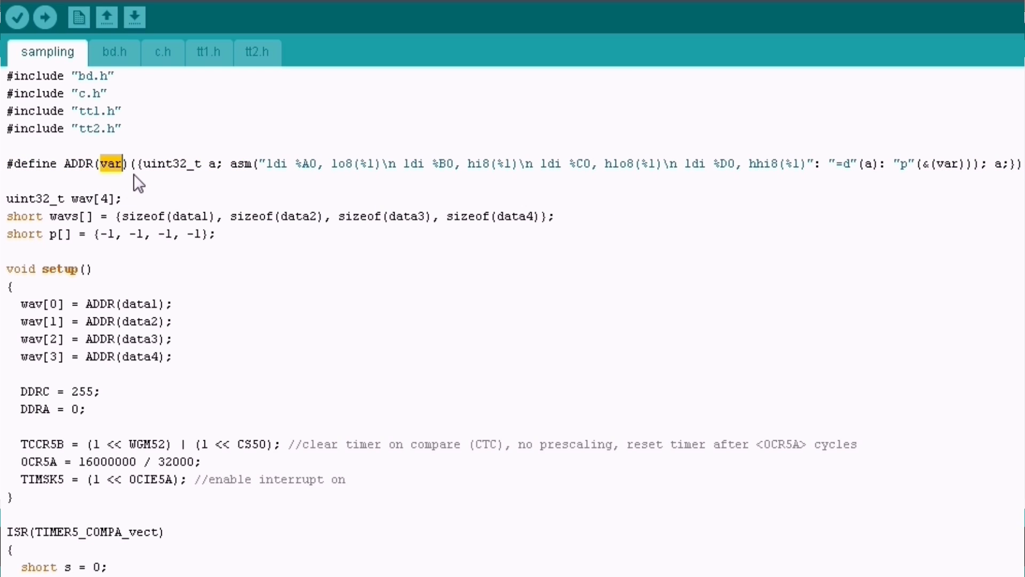
mouse_move(161, 301)
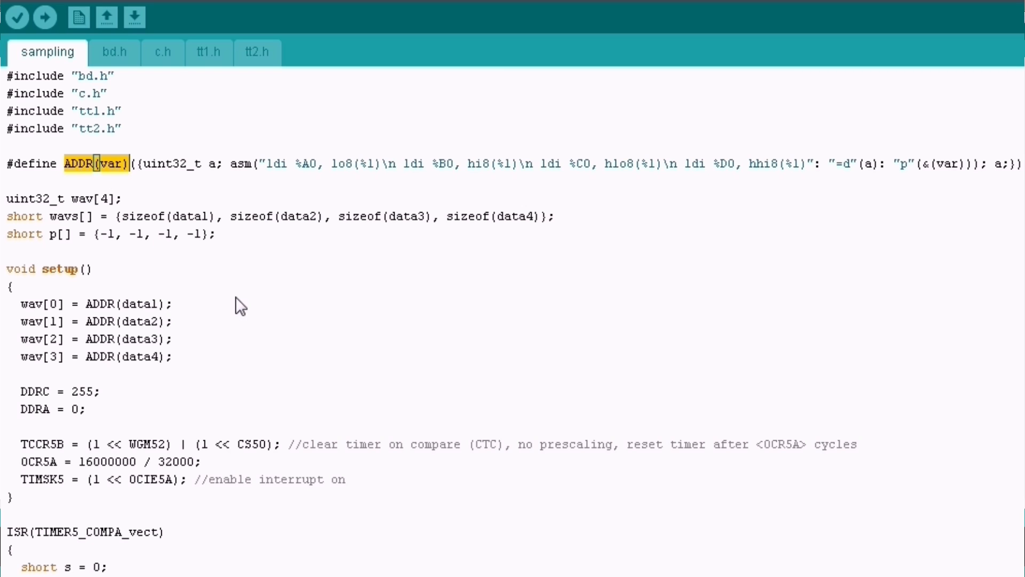
drag(12, 304, 173, 357)
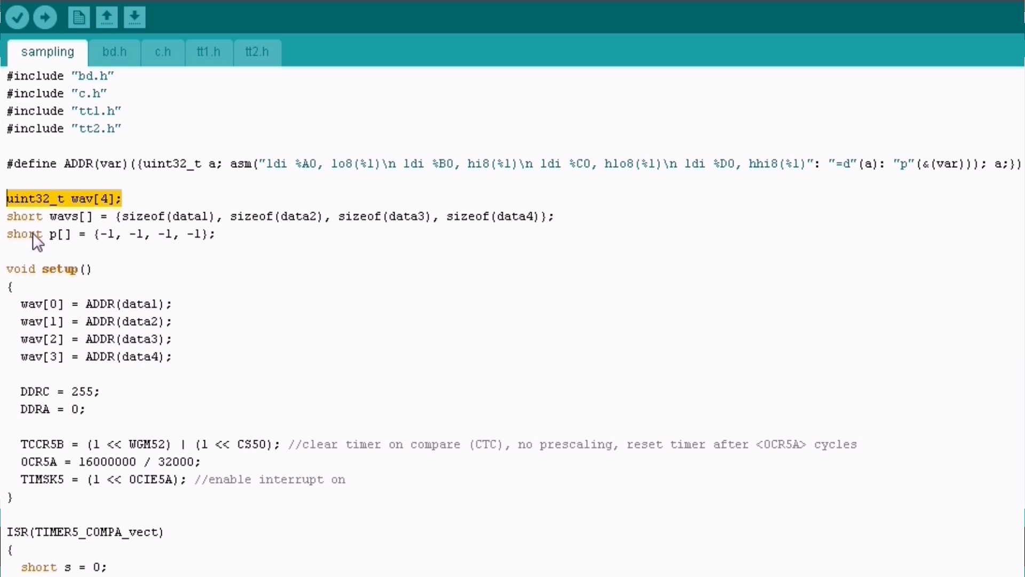
click(287, 217)
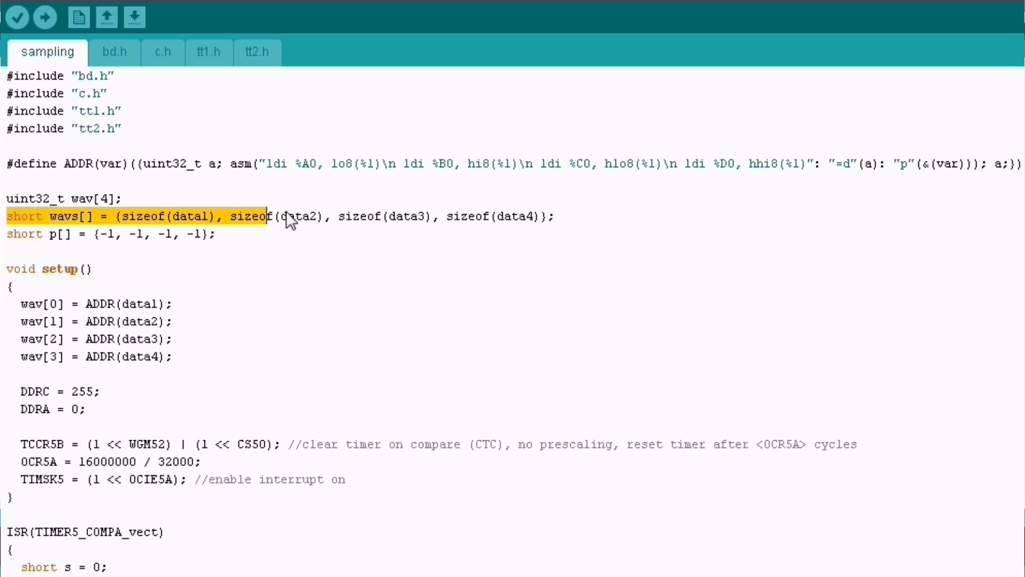
drag(288, 216, 556, 217)
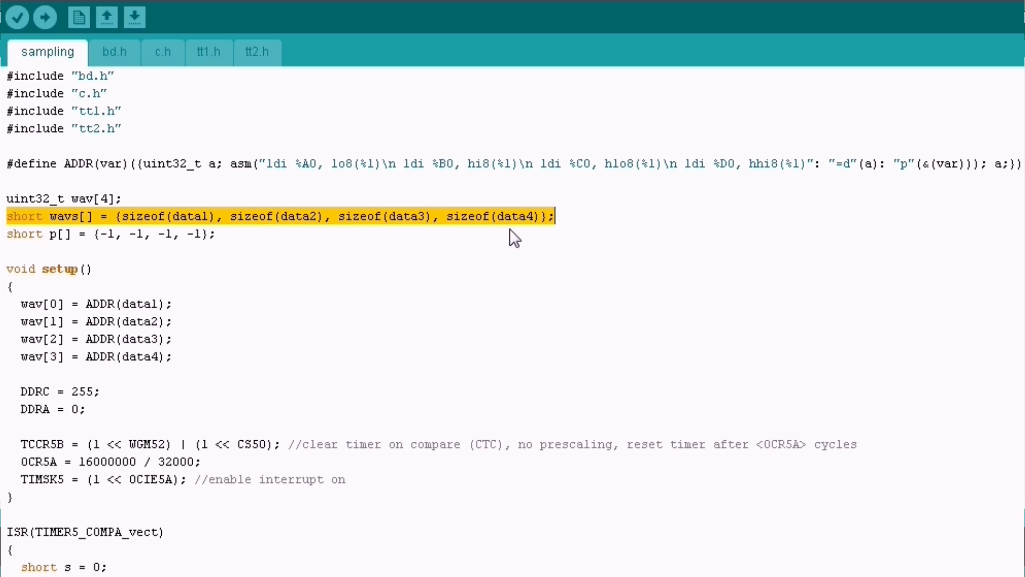
click(75, 234)
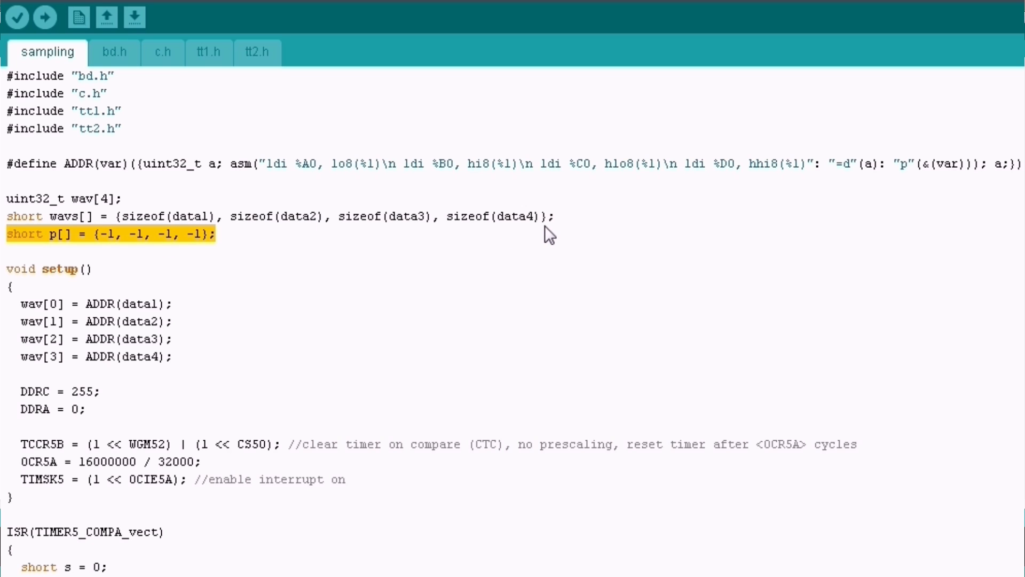
mouse_move(62, 252)
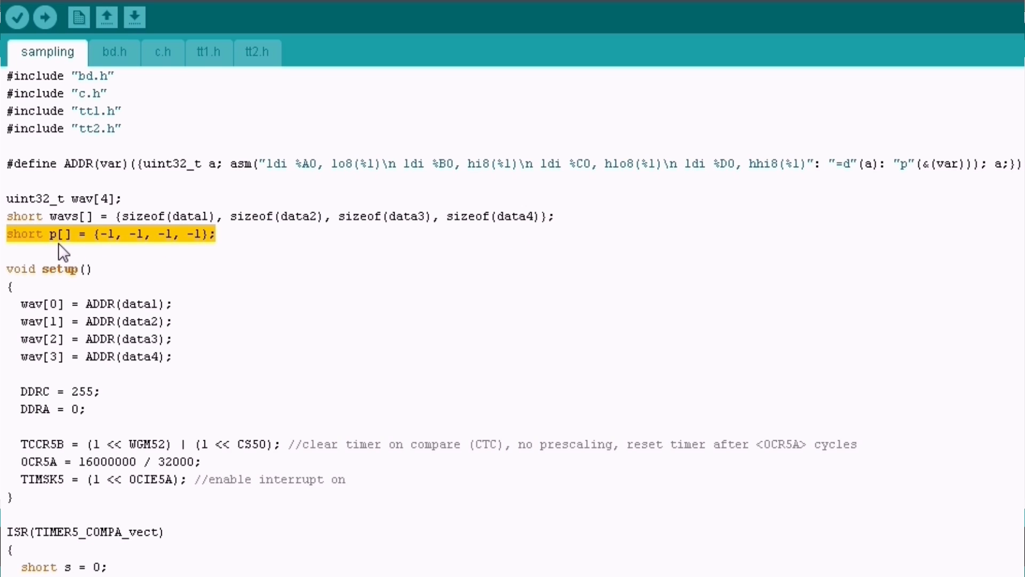
click(105, 233)
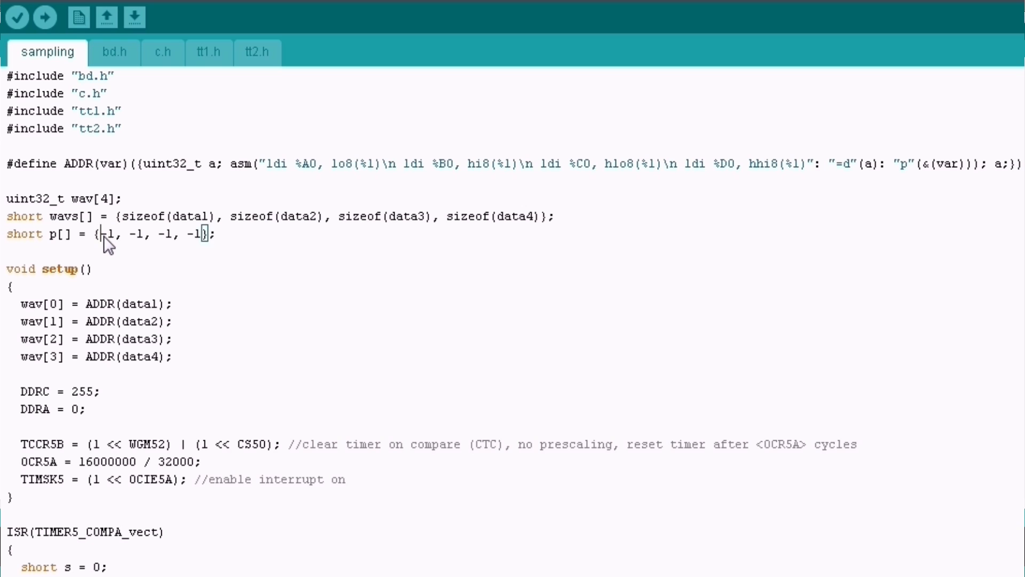
double_click(107, 234)
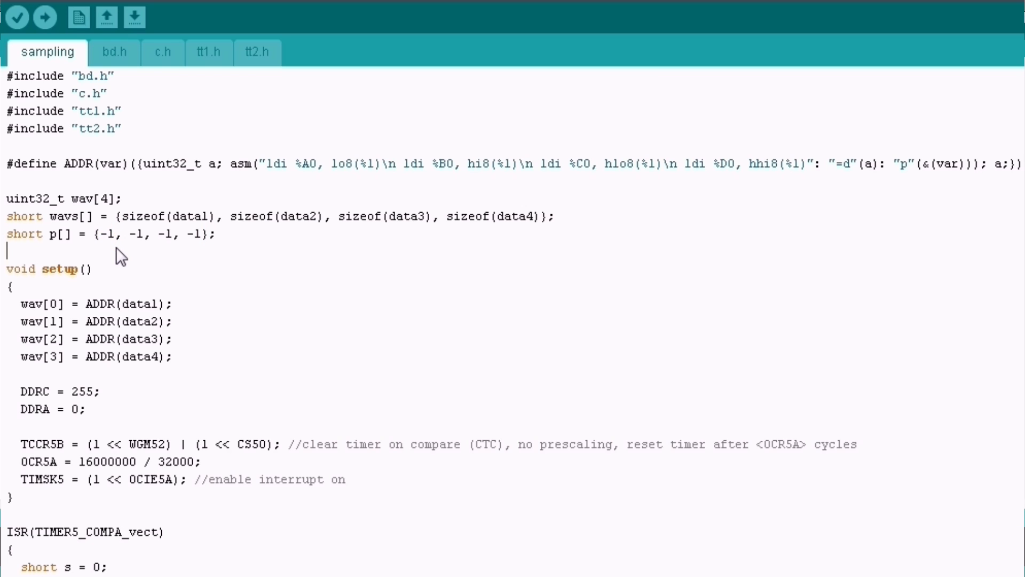
mouse_move(117, 245)
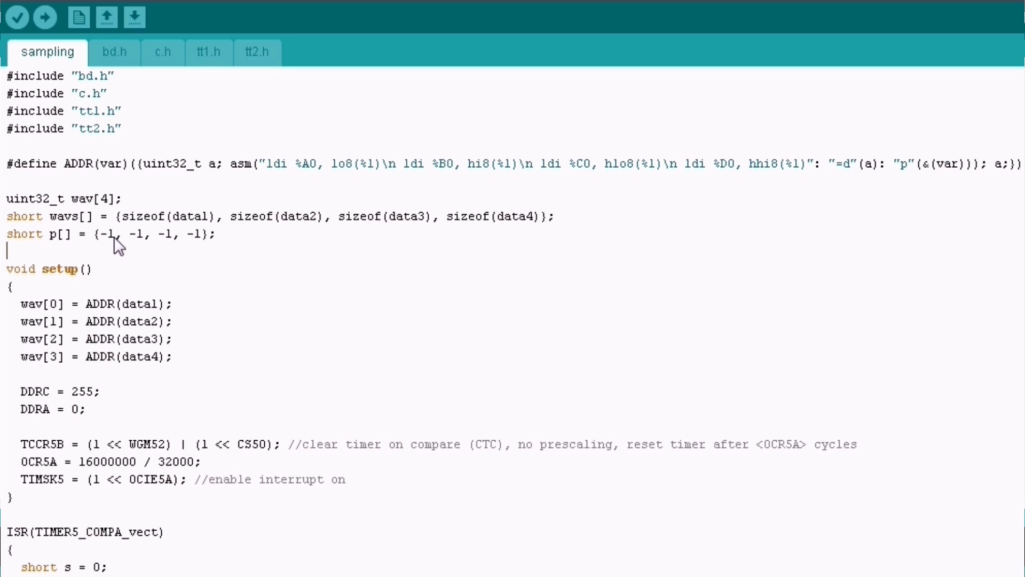
mouse_move(118, 252)
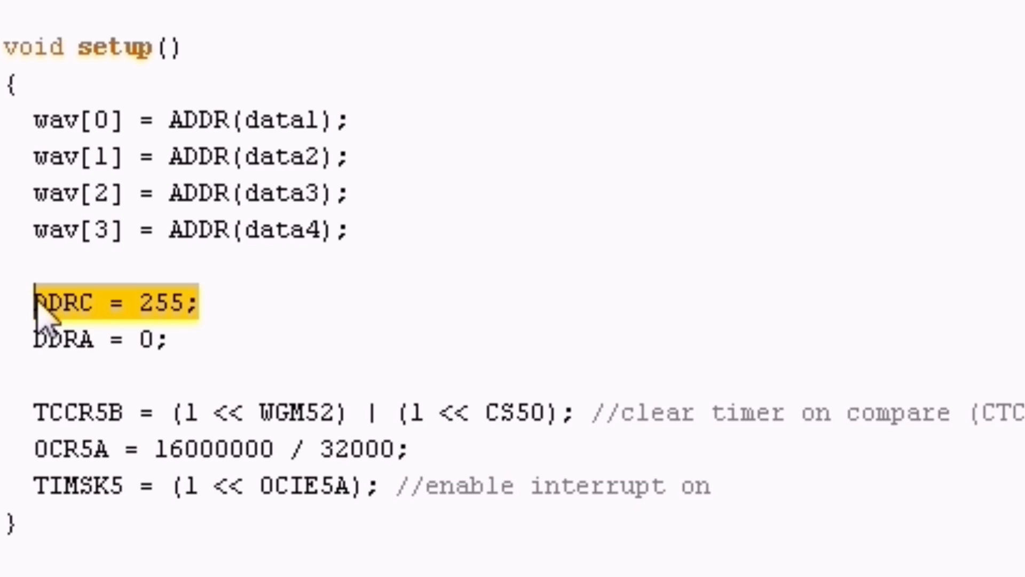
mouse_move(26, 373)
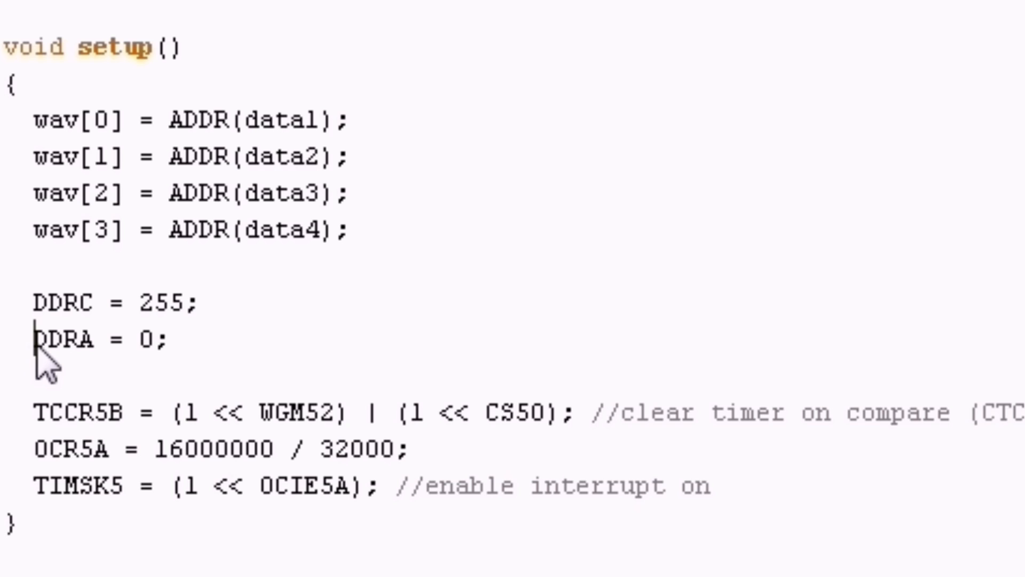
Step: Mark the DDRA = 0 line, the mixing loop, and timer 5 setup: TCCR5B CTC, compare 16000000/32000, TIMSK5
drag(36, 338, 176, 338)
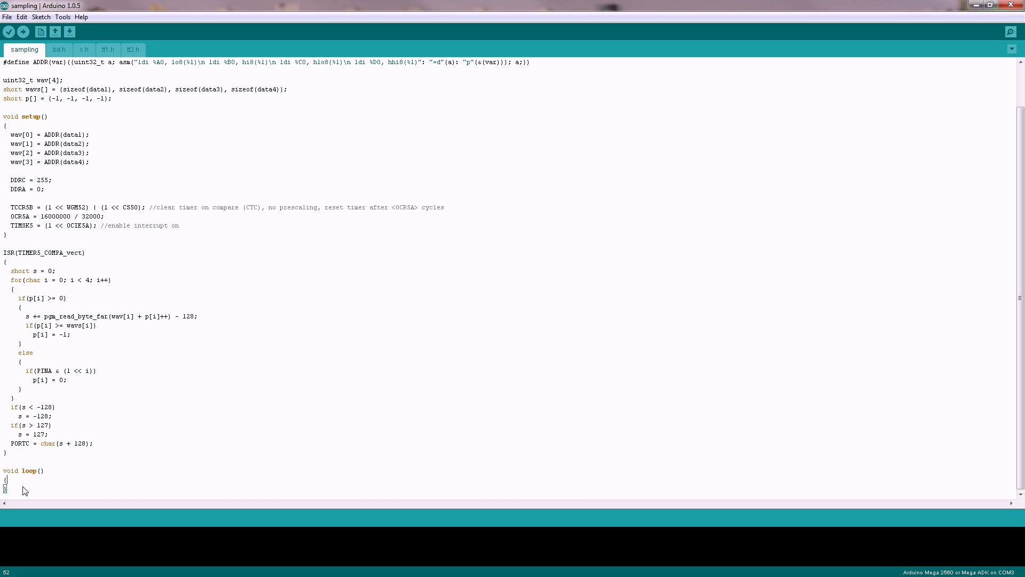
mouse_move(106, 411)
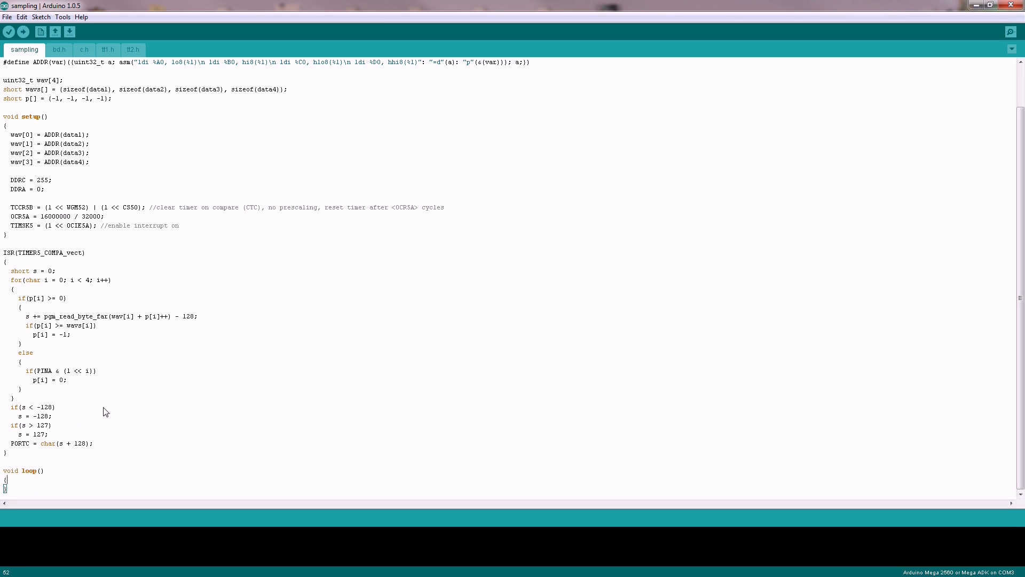
drag(11, 280, 48, 433)
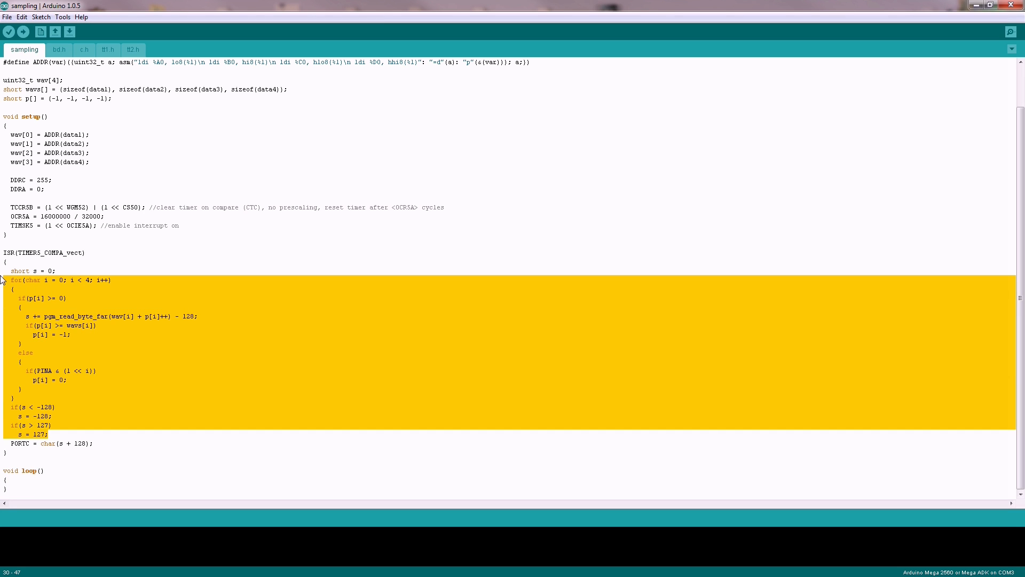
mouse_move(82, 437)
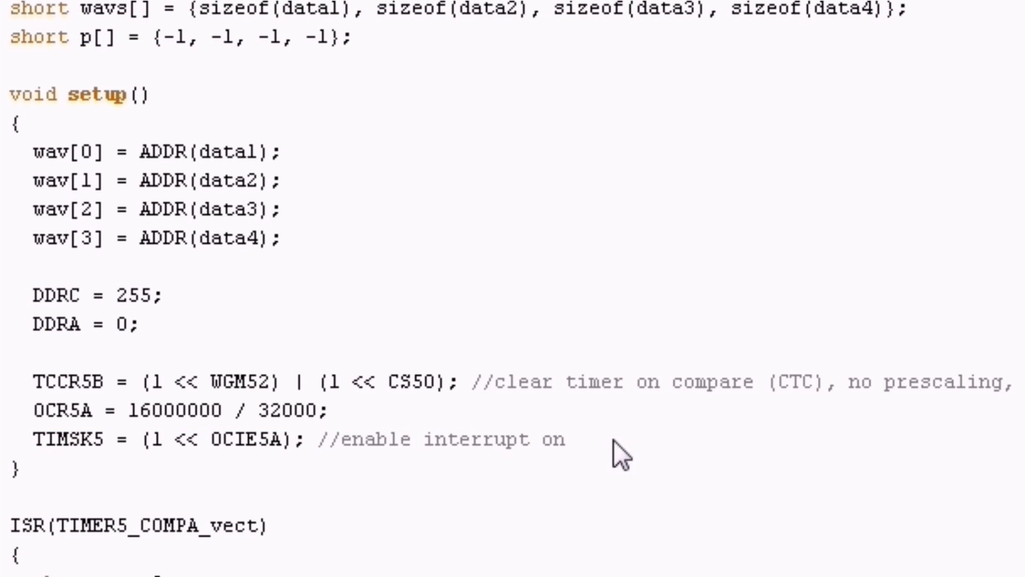
mouse_move(592, 443)
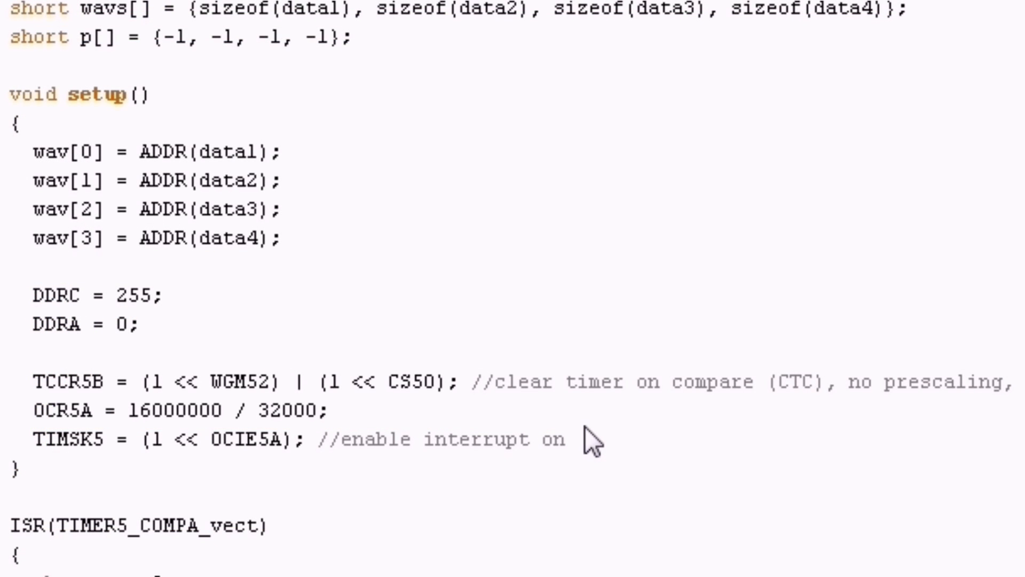
mouse_move(104, 409)
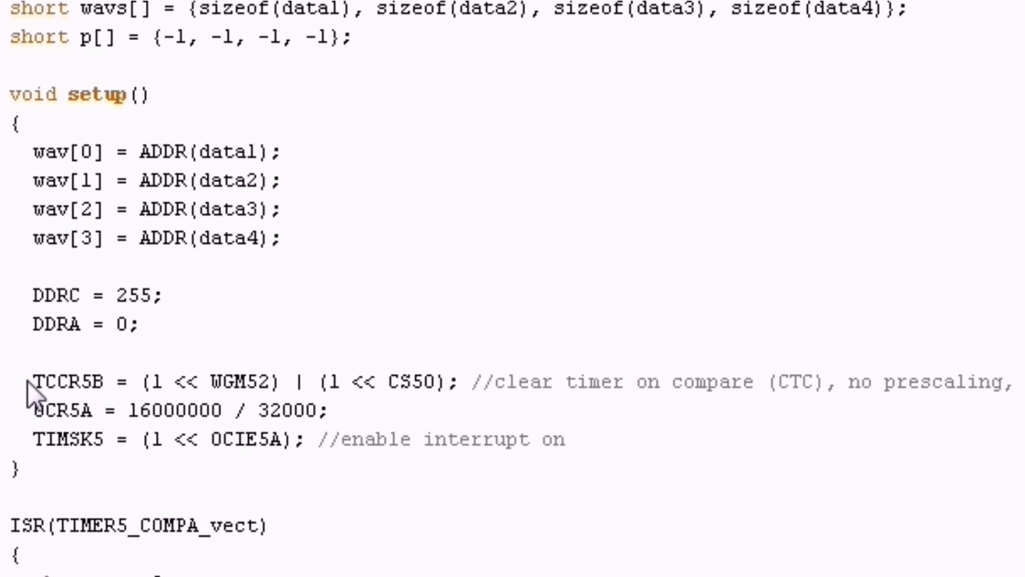
double_click(68, 380)
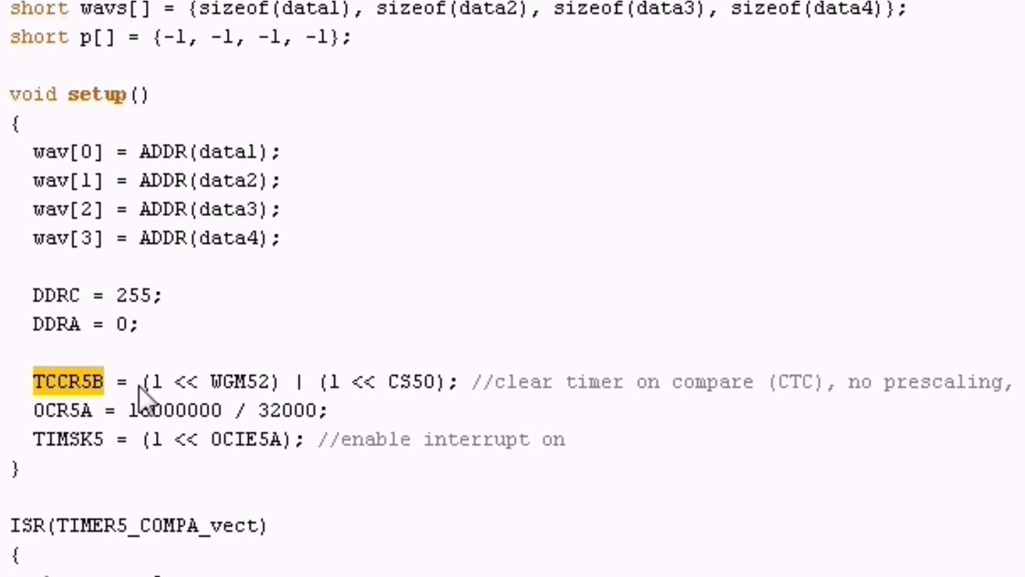
drag(139, 381, 284, 382)
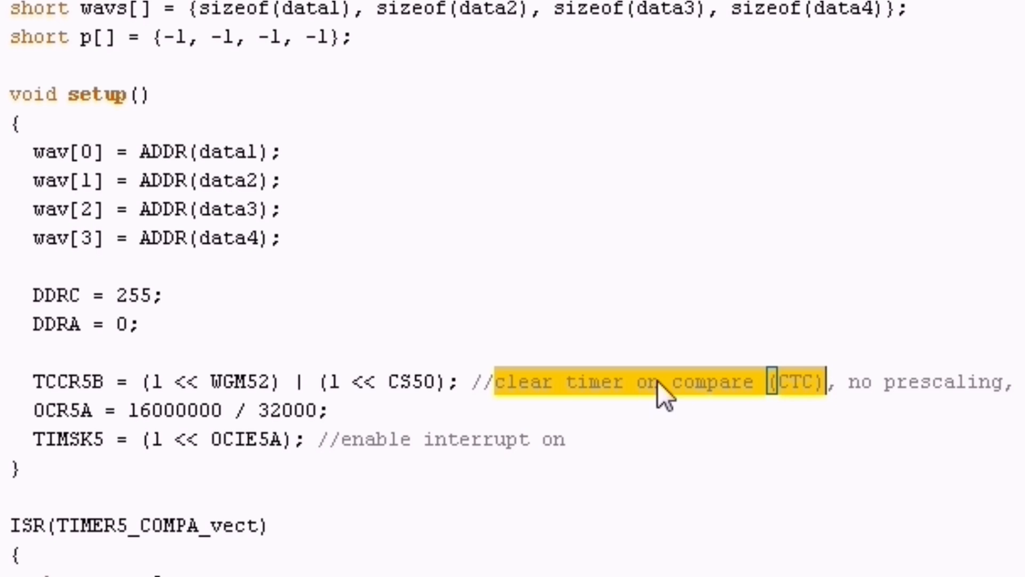
mouse_move(517, 412)
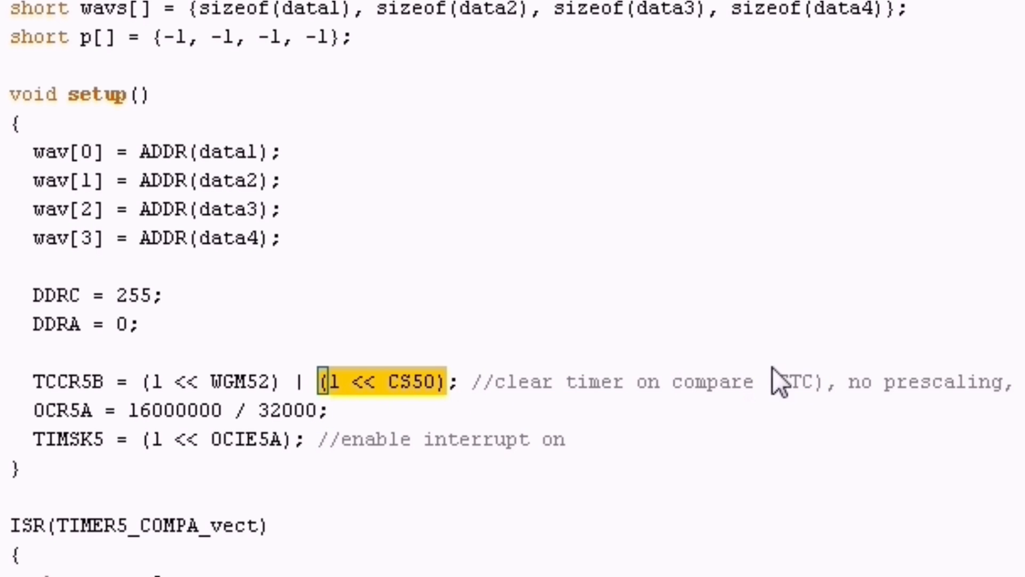
mouse_move(693, 402)
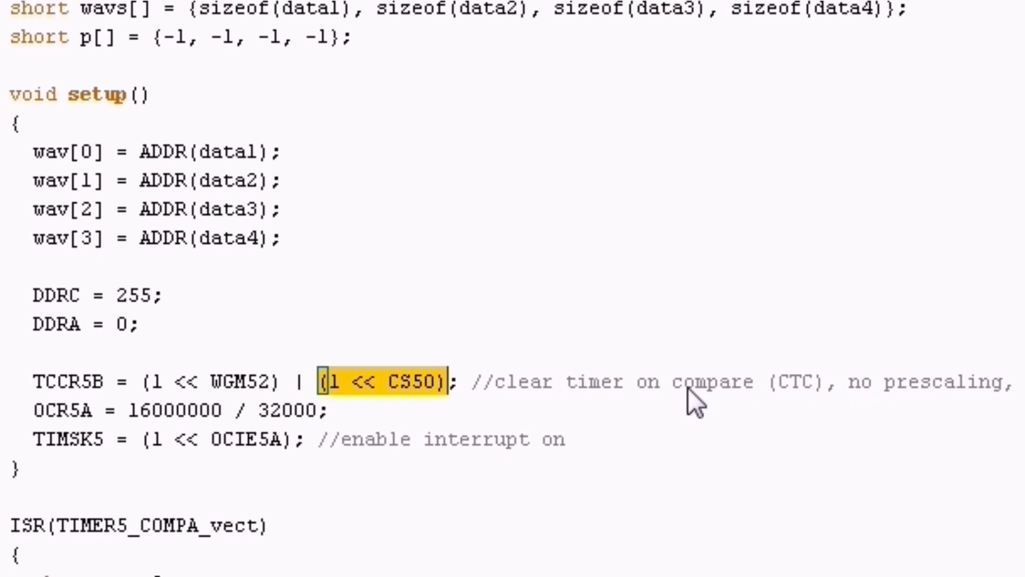
mouse_move(863, 388)
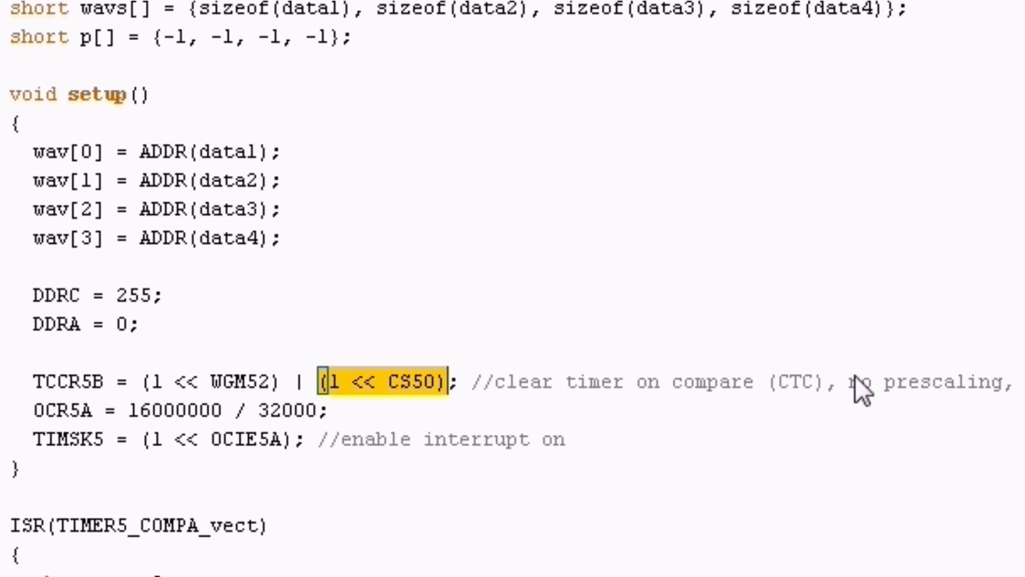
mouse_move(873, 395)
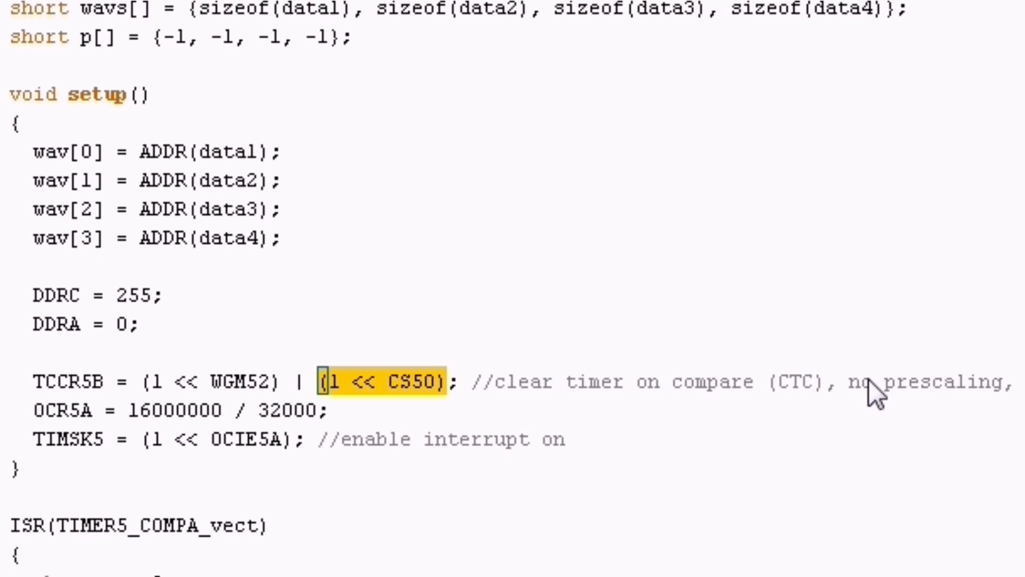
mouse_move(327, 431)
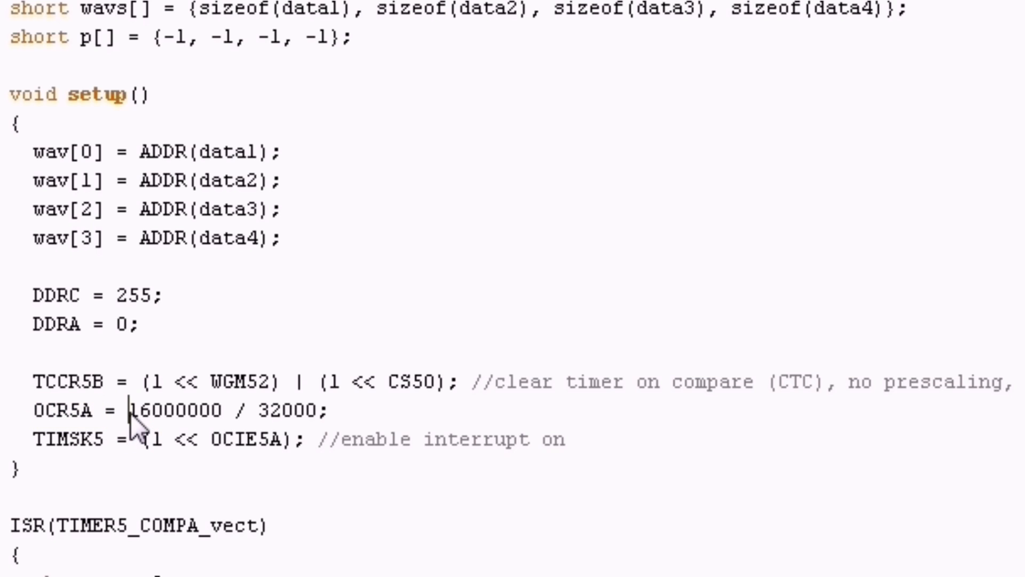
drag(127, 410, 321, 410)
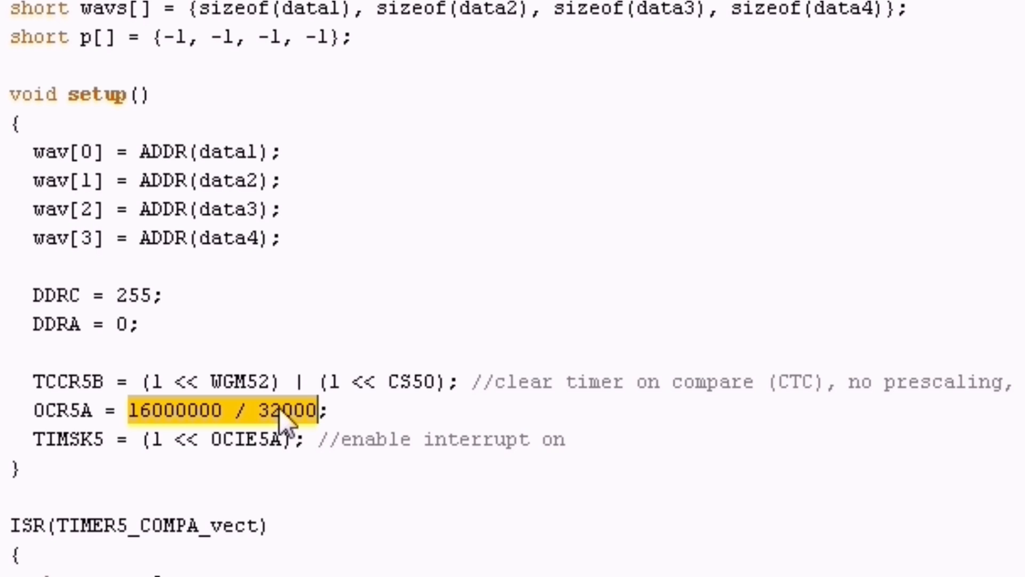
double_click(65, 438)
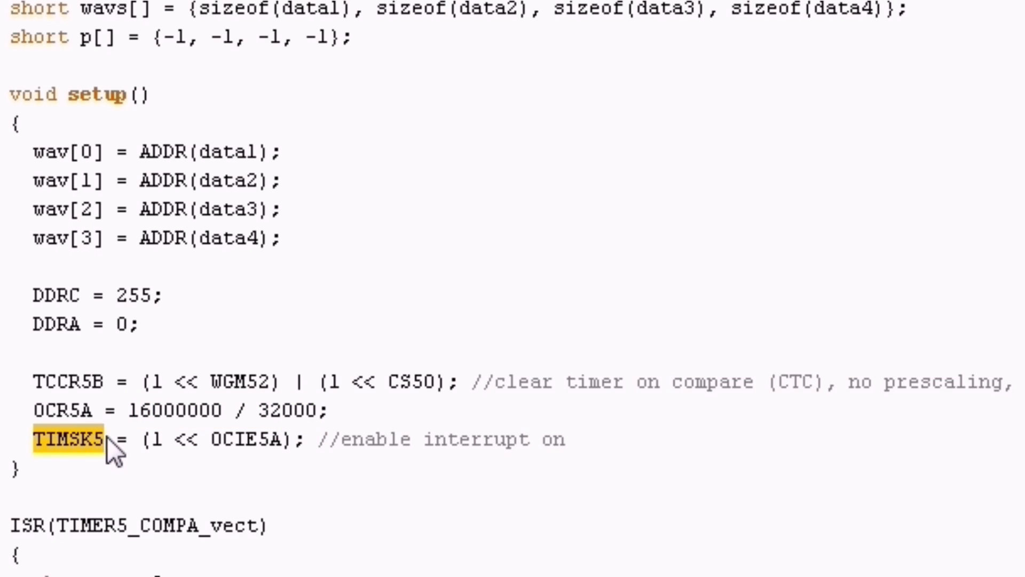
double_click(215, 438)
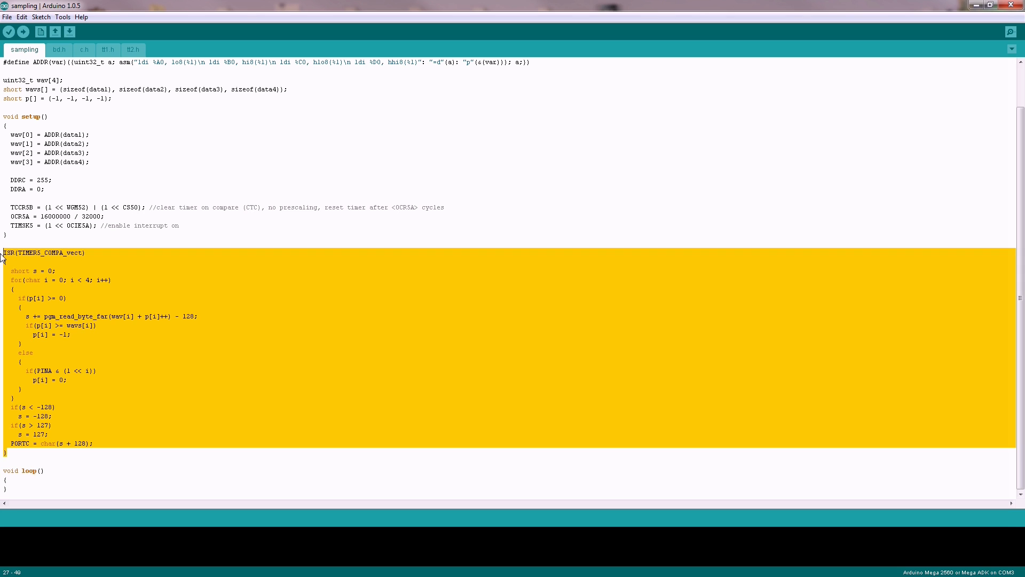
mouse_move(74, 261)
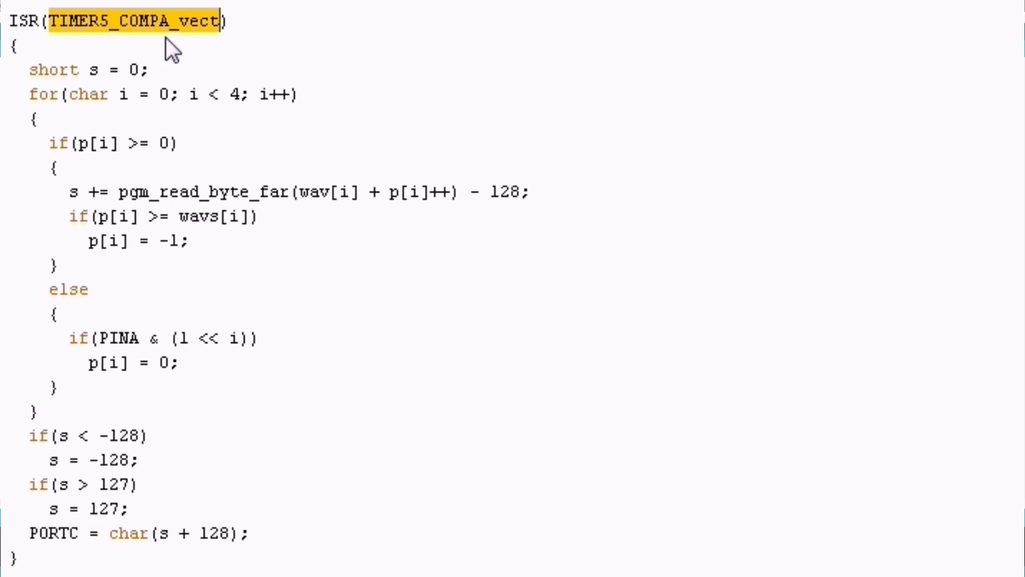
Step: Highlight the whole interrupt routine body, glance at bd.h data, and return to the sampling sketch
click(39, 71)
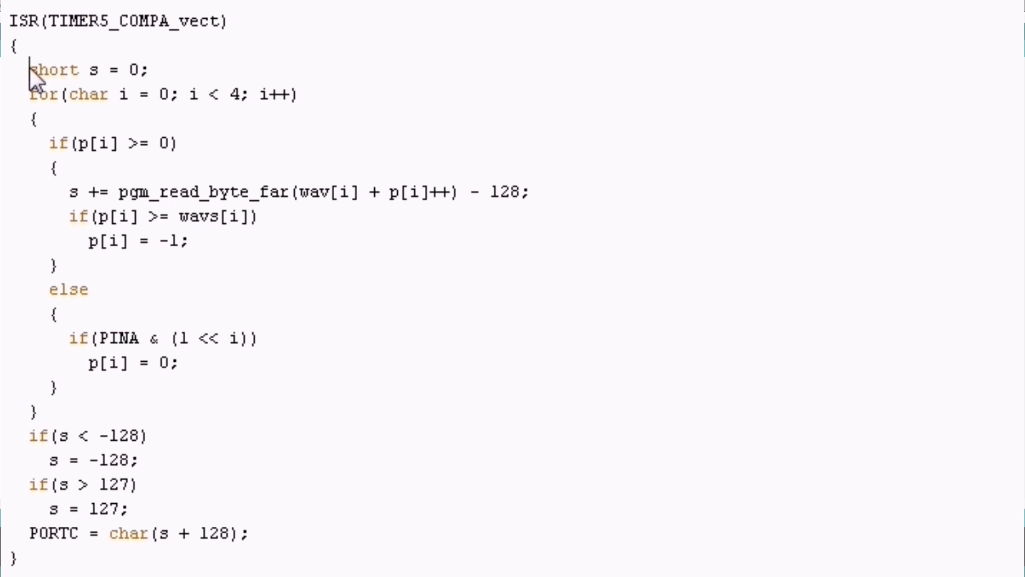
drag(30, 71, 246, 533)
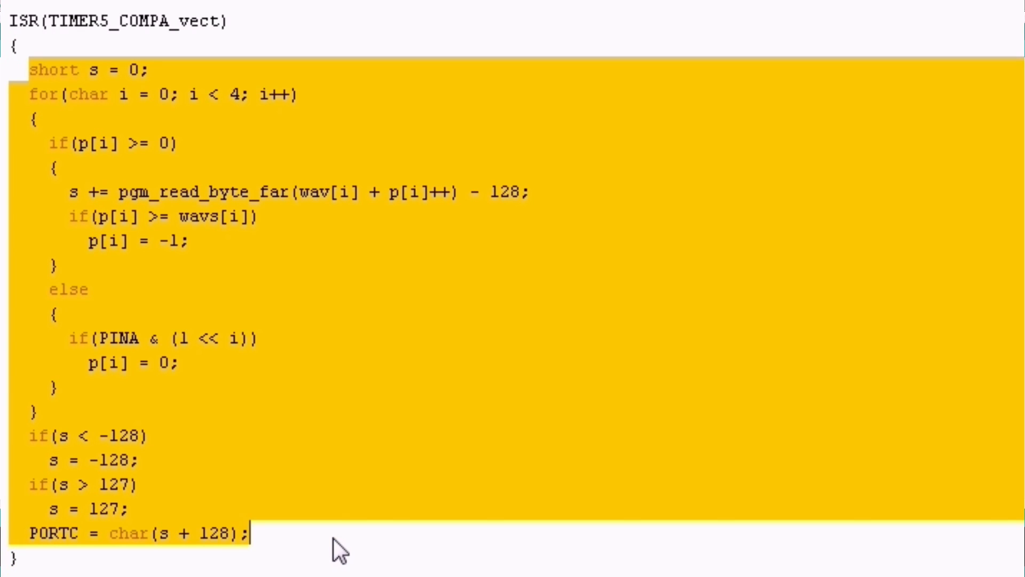
mouse_move(120, 564)
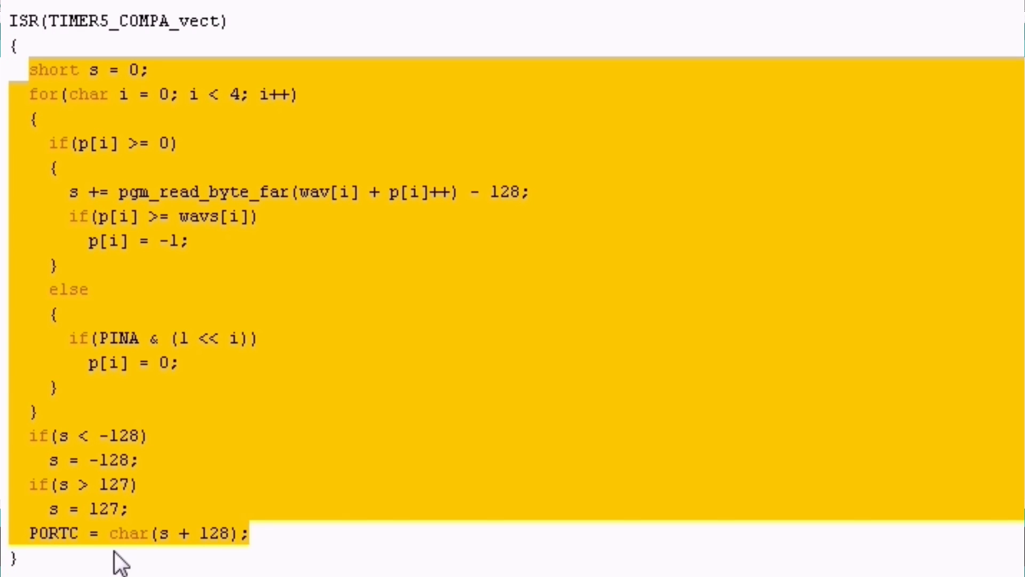
click(33, 71)
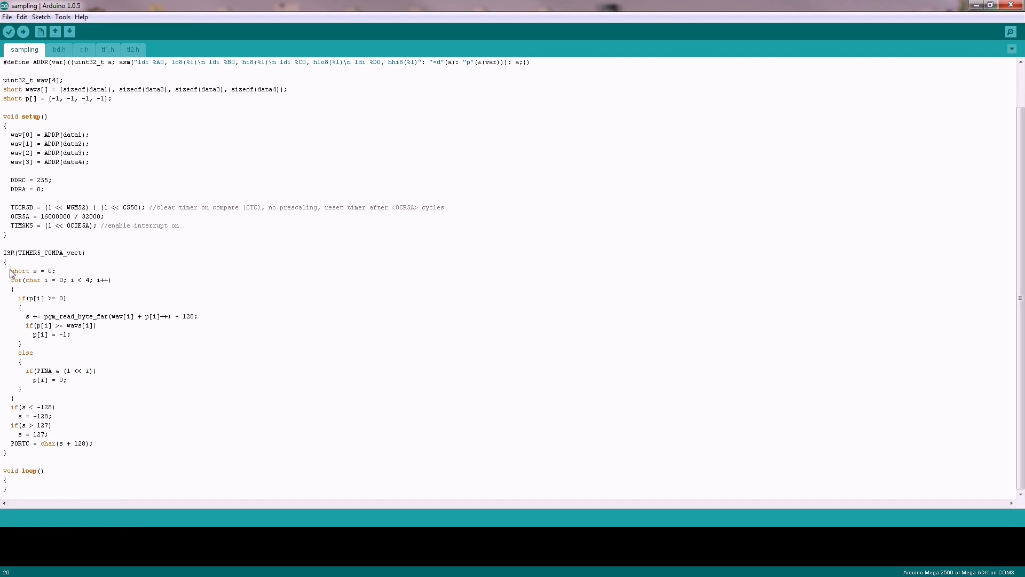
click(58, 50)
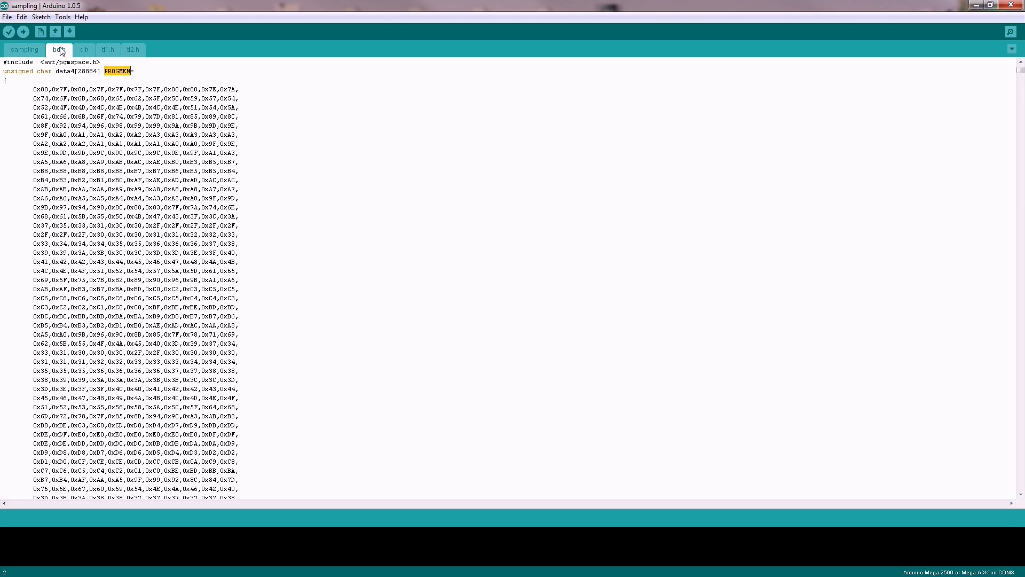
mouse_move(43, 95)
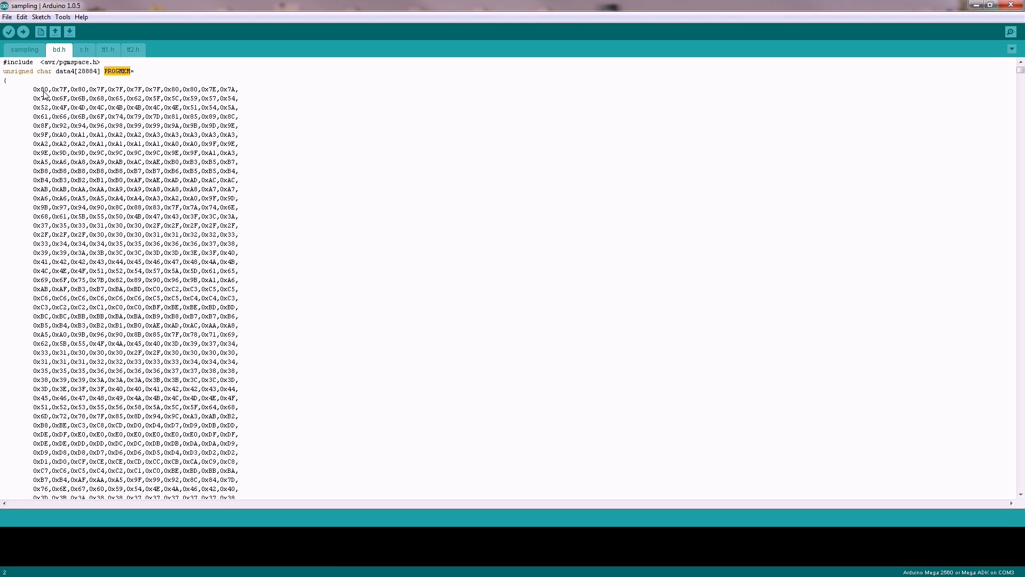
mouse_move(92, 80)
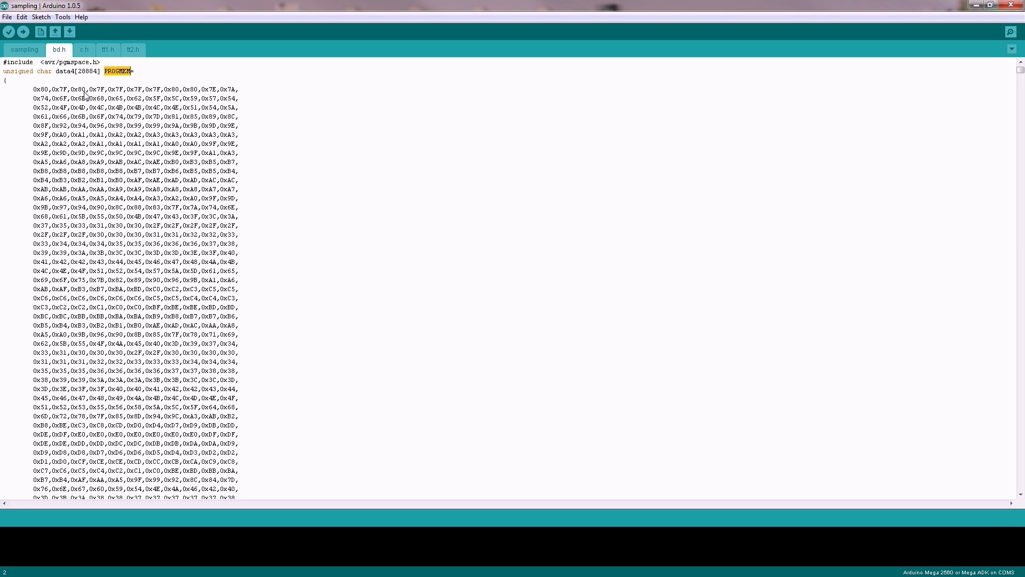
click(25, 50)
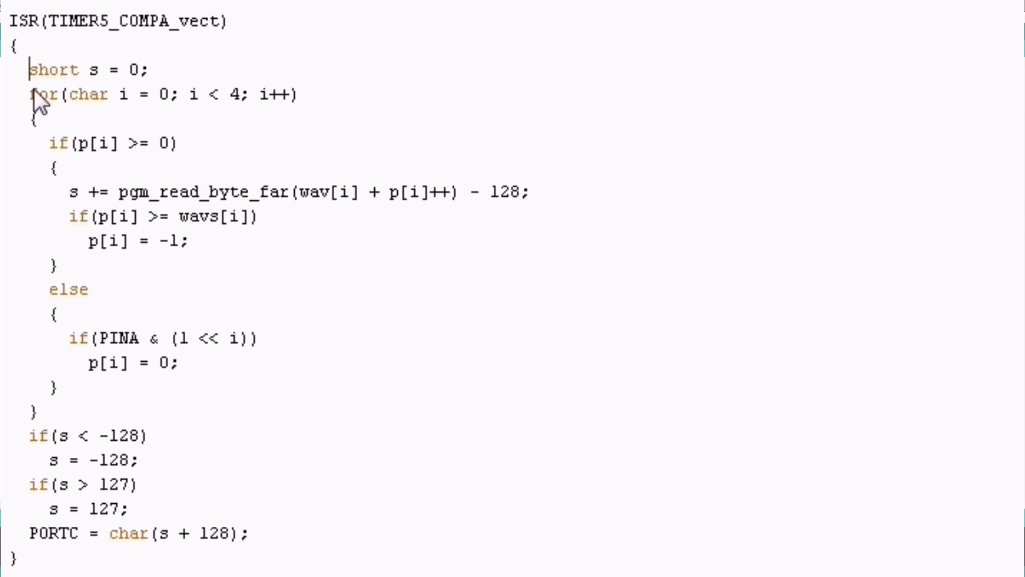
drag(33, 94, 39, 411)
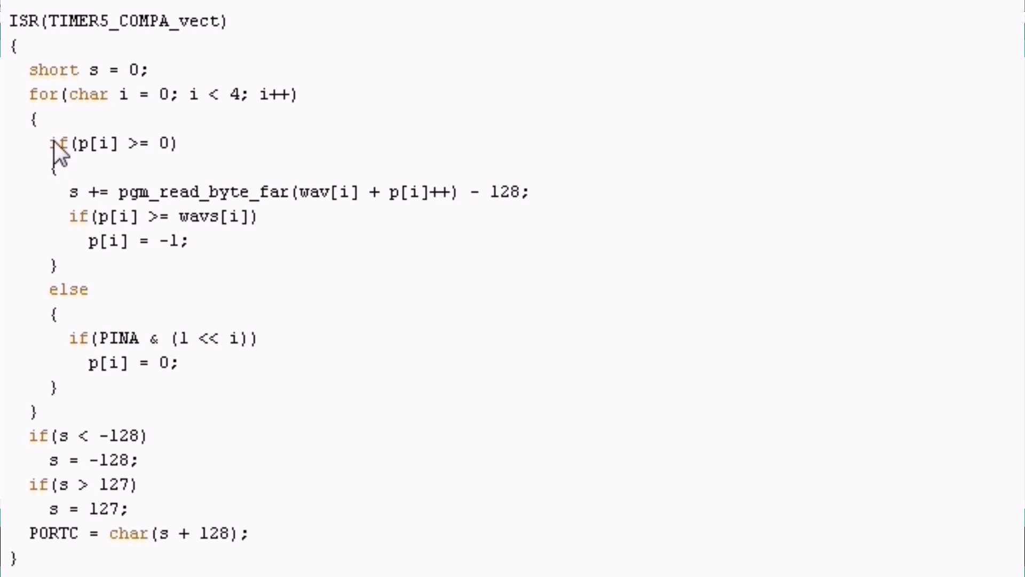
drag(55, 143, 166, 143)
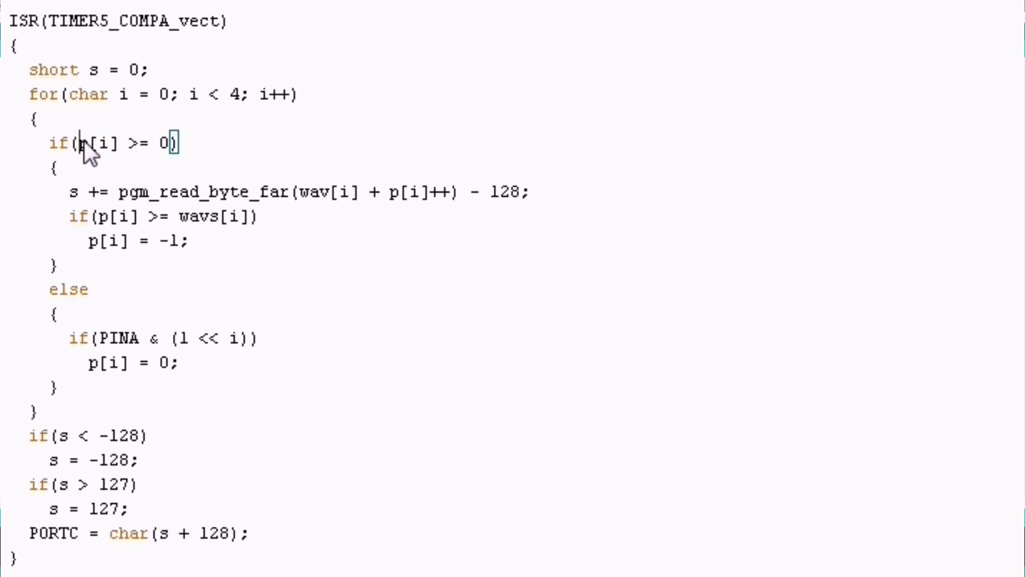
drag(78, 142, 172, 142)
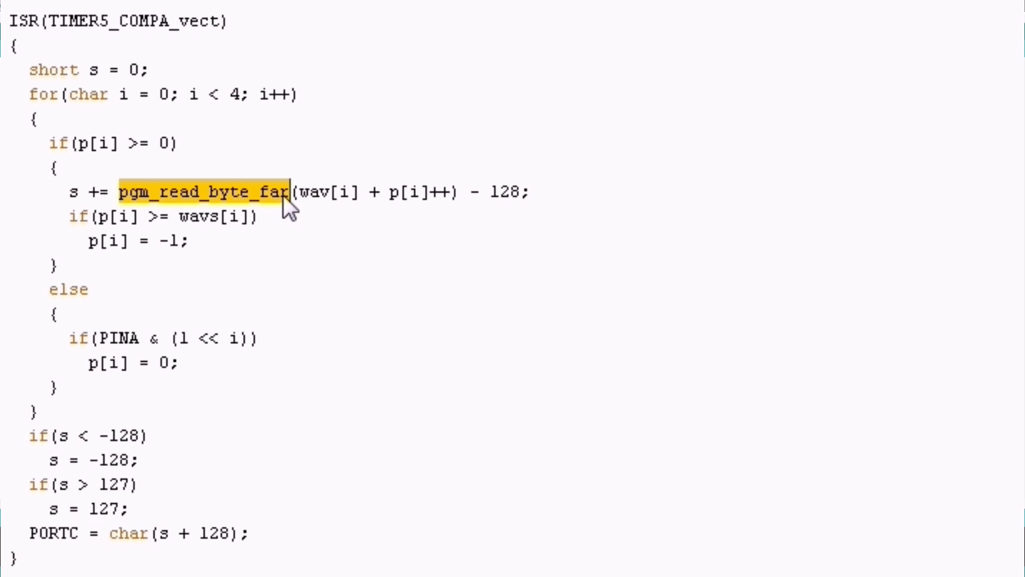
mouse_move(313, 208)
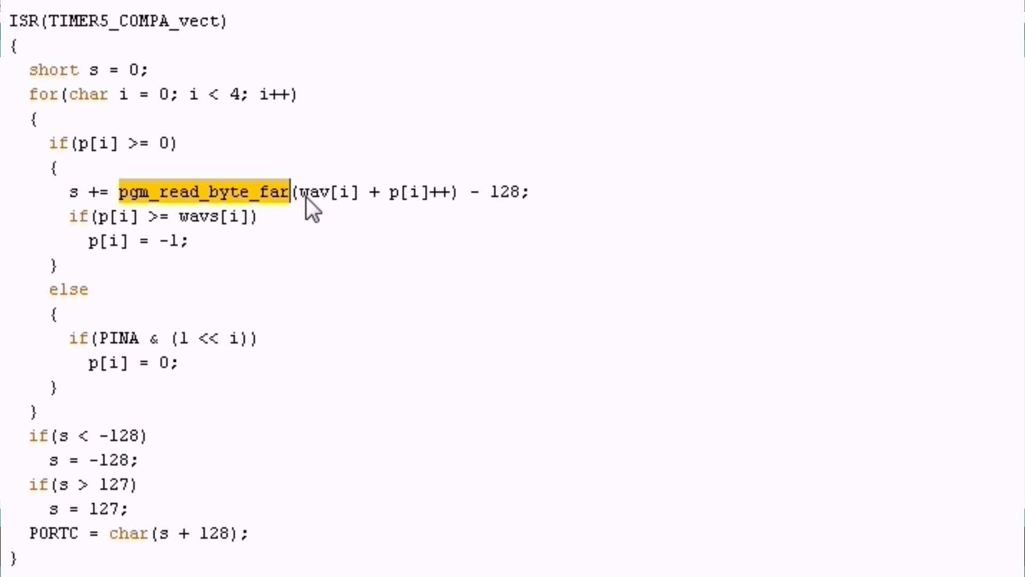
double_click(327, 191)
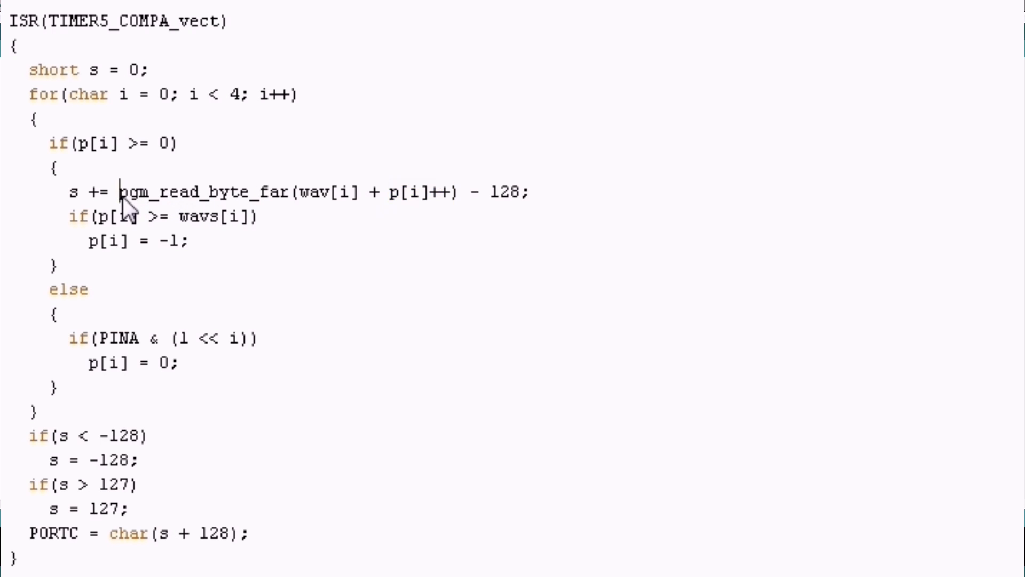
drag(121, 191, 459, 191)
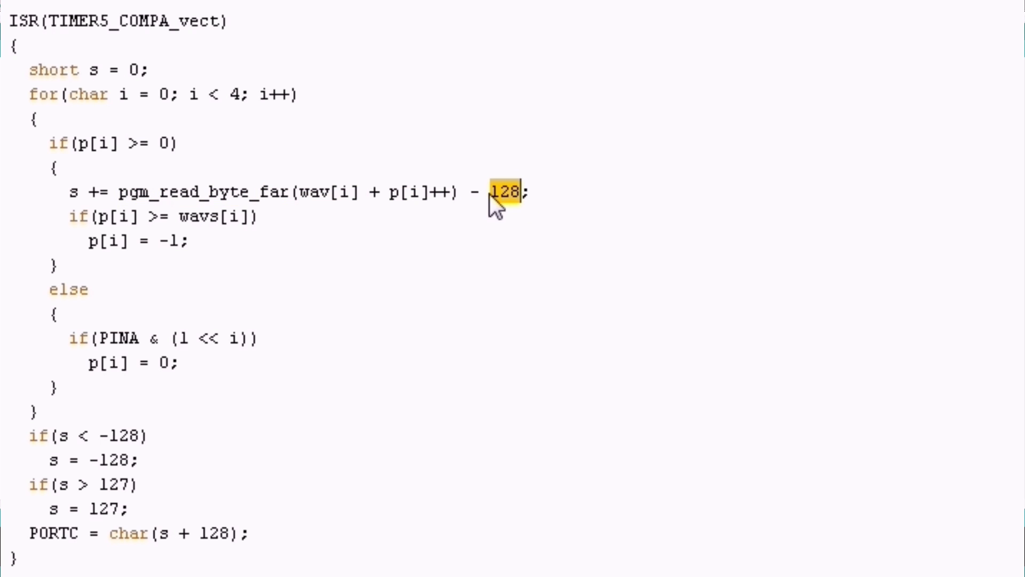
drag(497, 193, 301, 192)
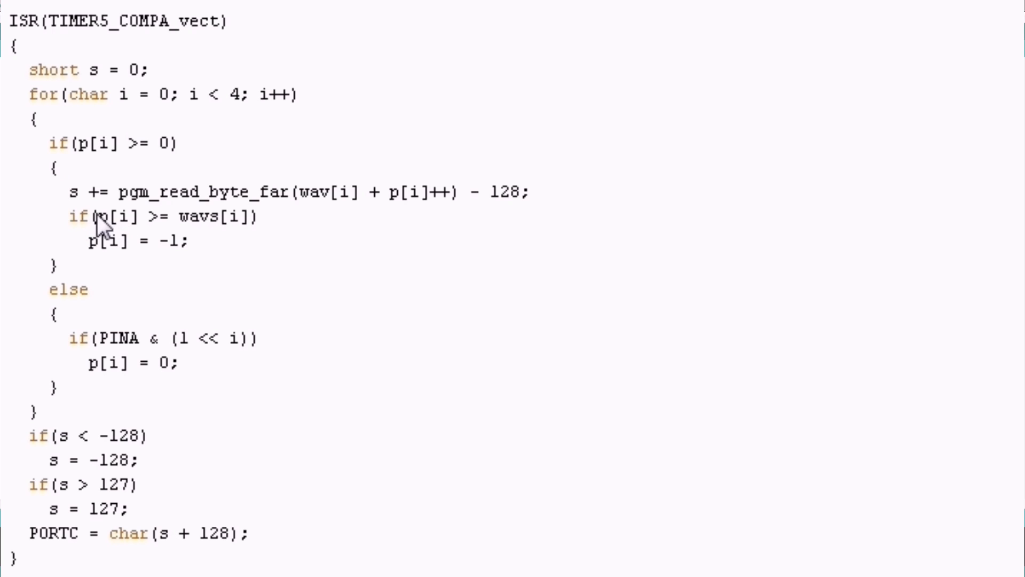
double_click(190, 216)
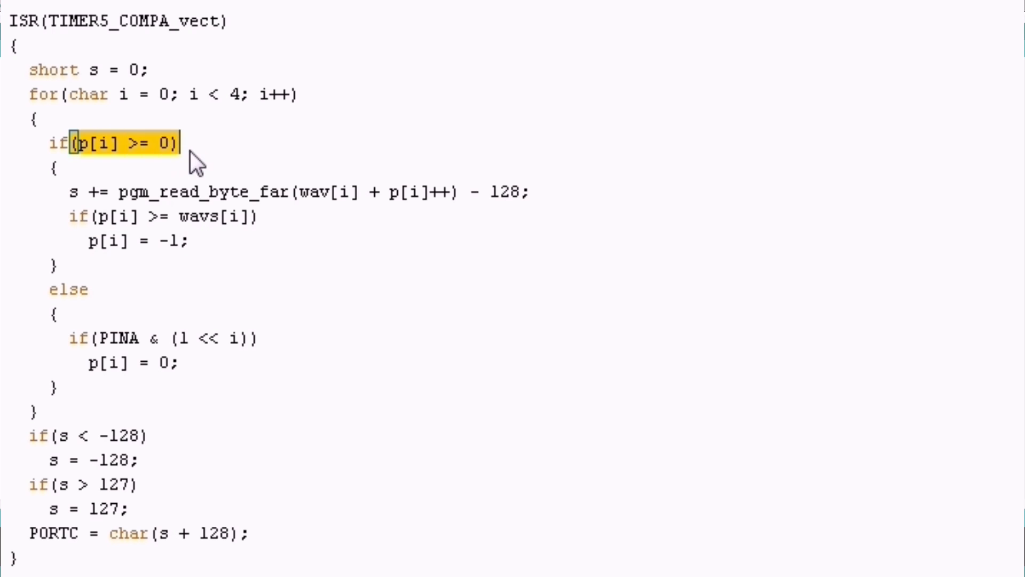
mouse_move(71, 336)
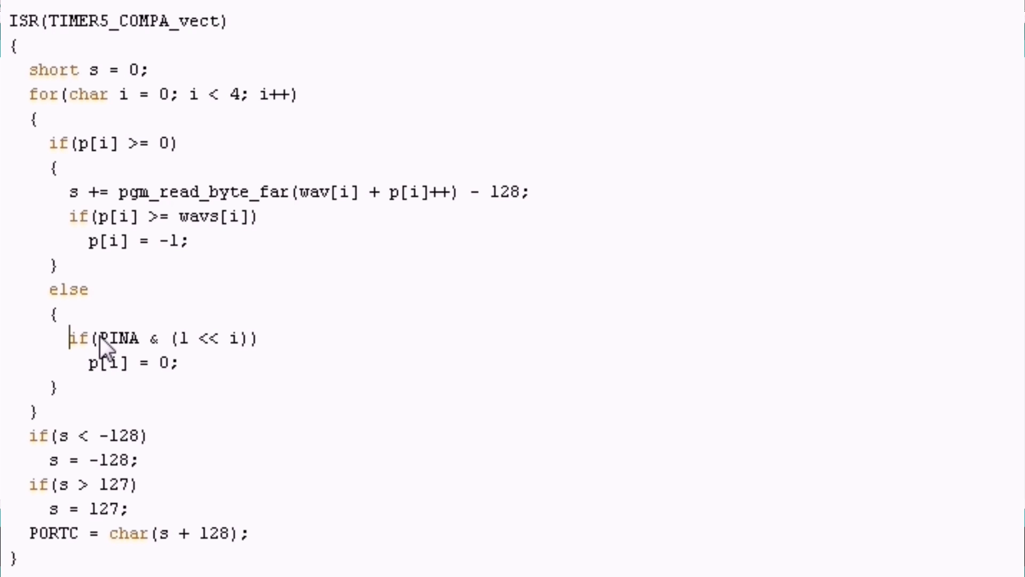
double_click(119, 338)
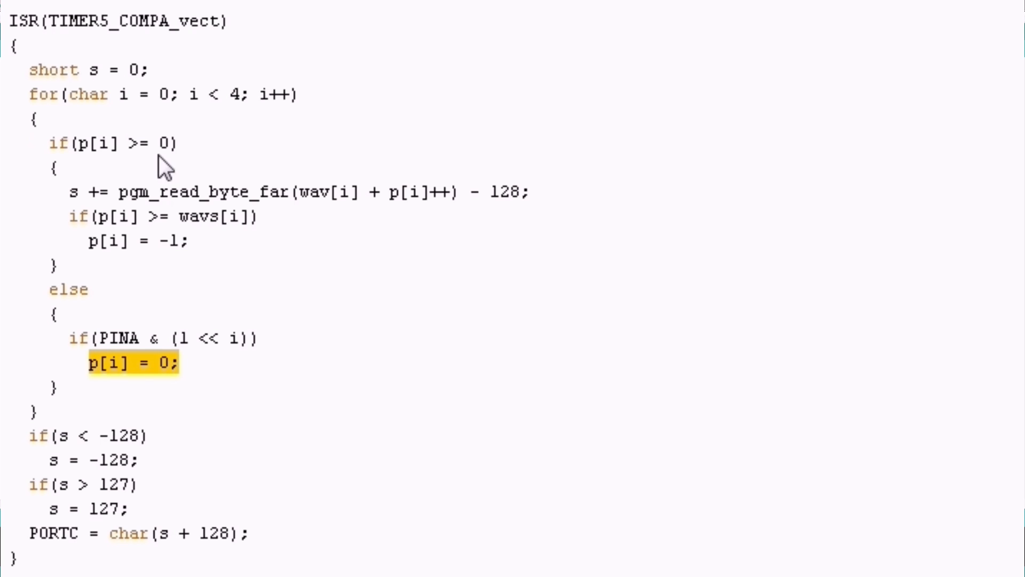
mouse_move(102, 428)
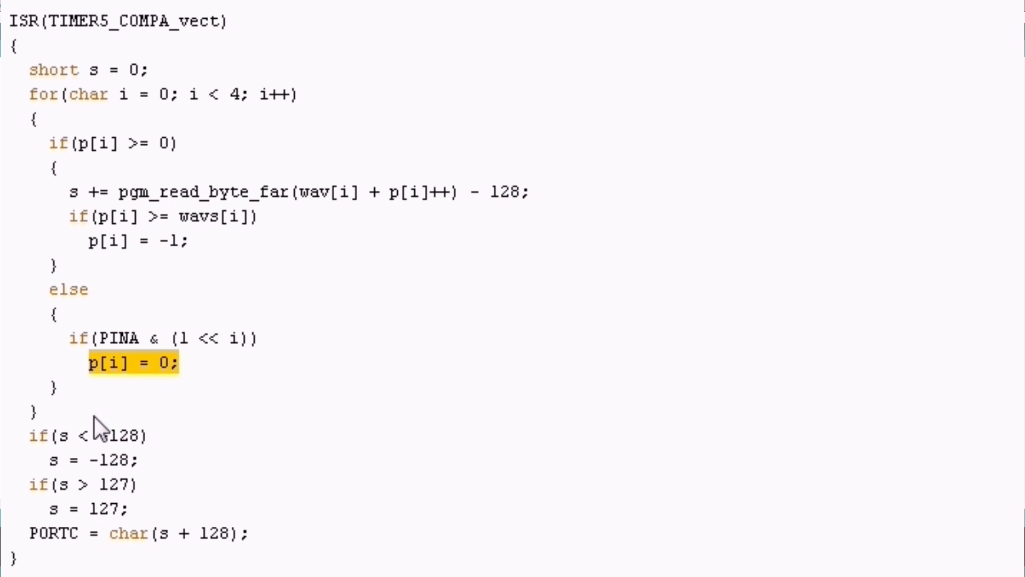
mouse_move(65, 451)
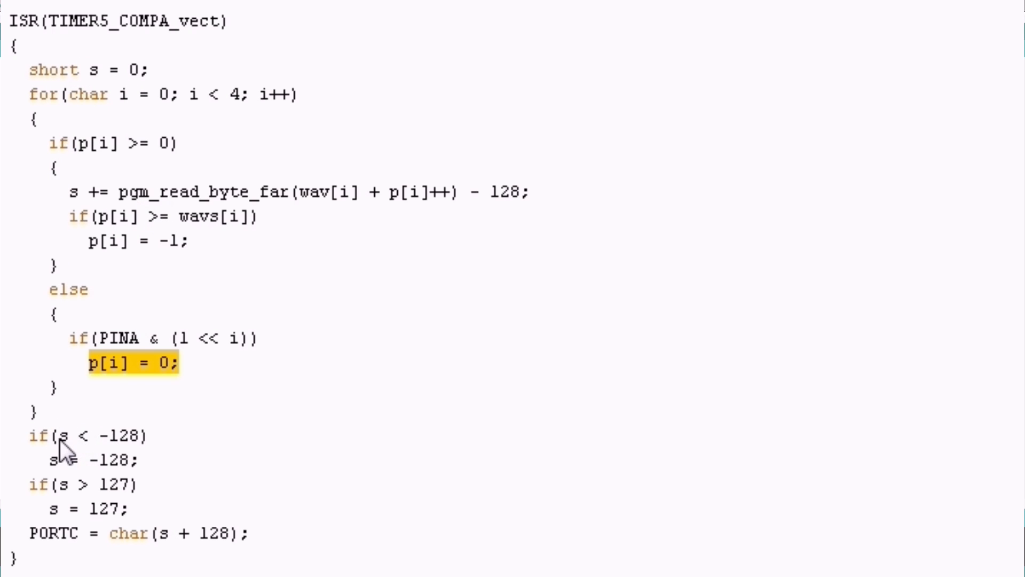
mouse_move(10, 476)
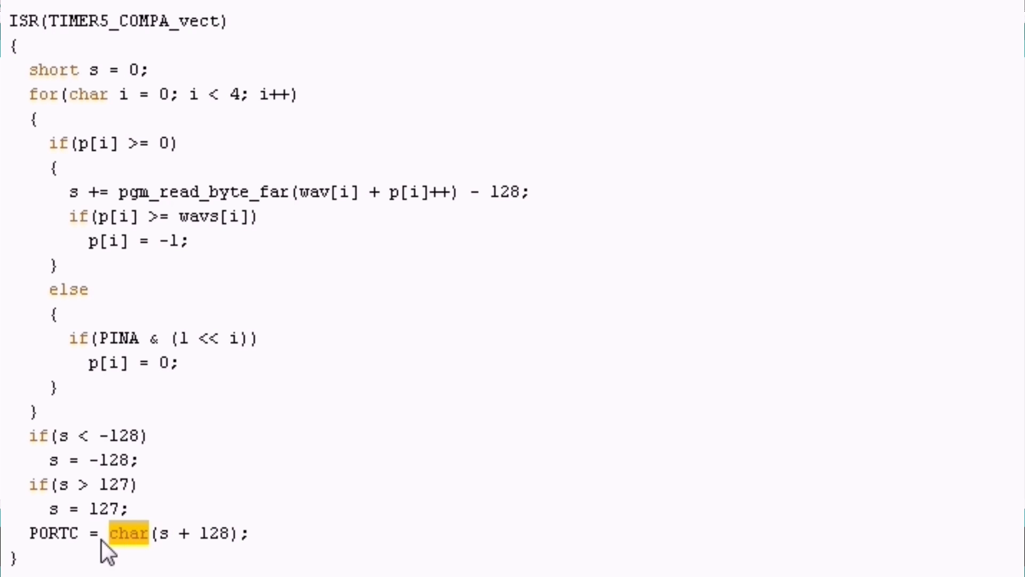
mouse_move(46, 552)
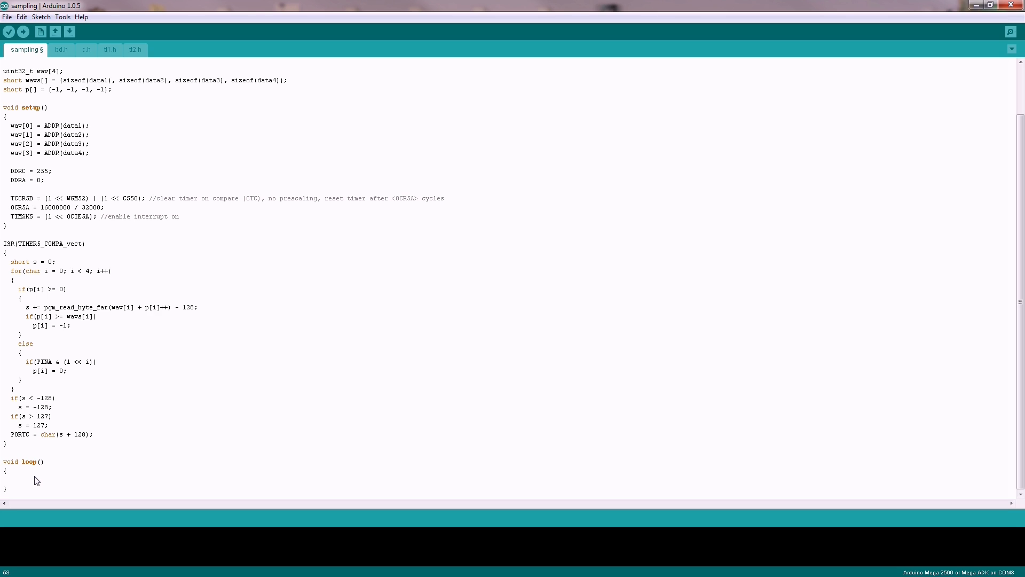
click(10, 478)
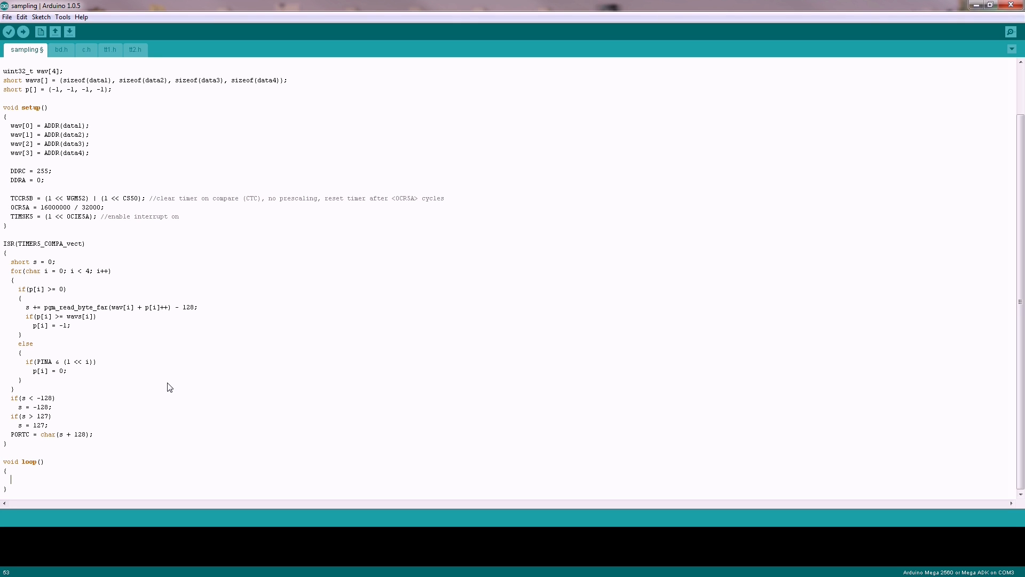
mouse_move(74, 487)
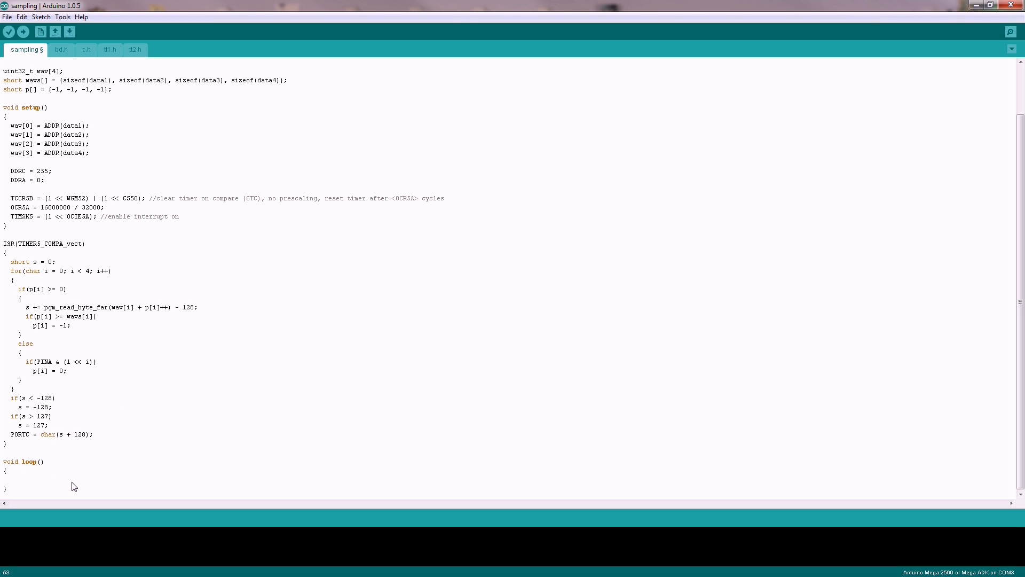
mouse_move(124, 477)
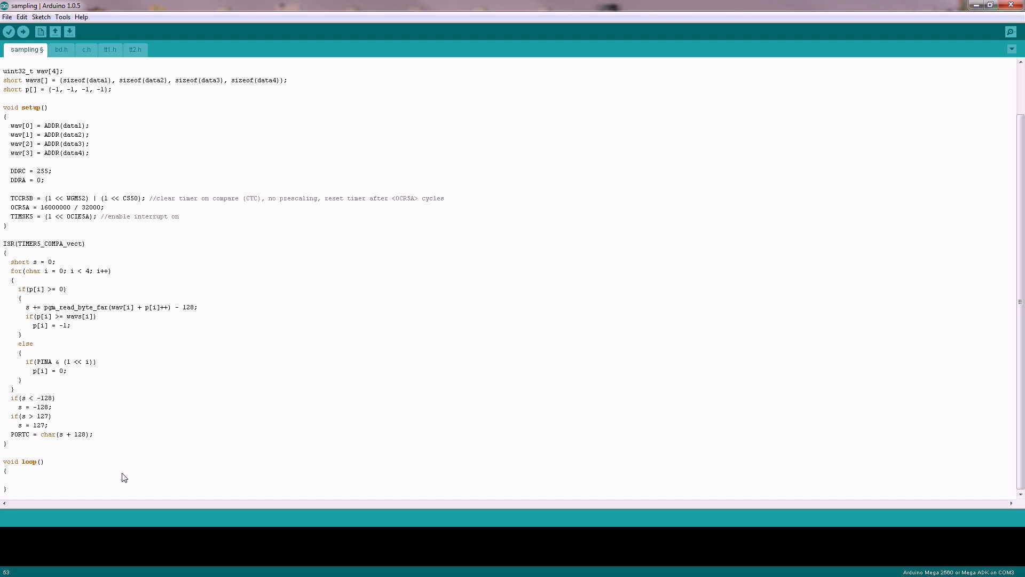
mouse_move(129, 475)
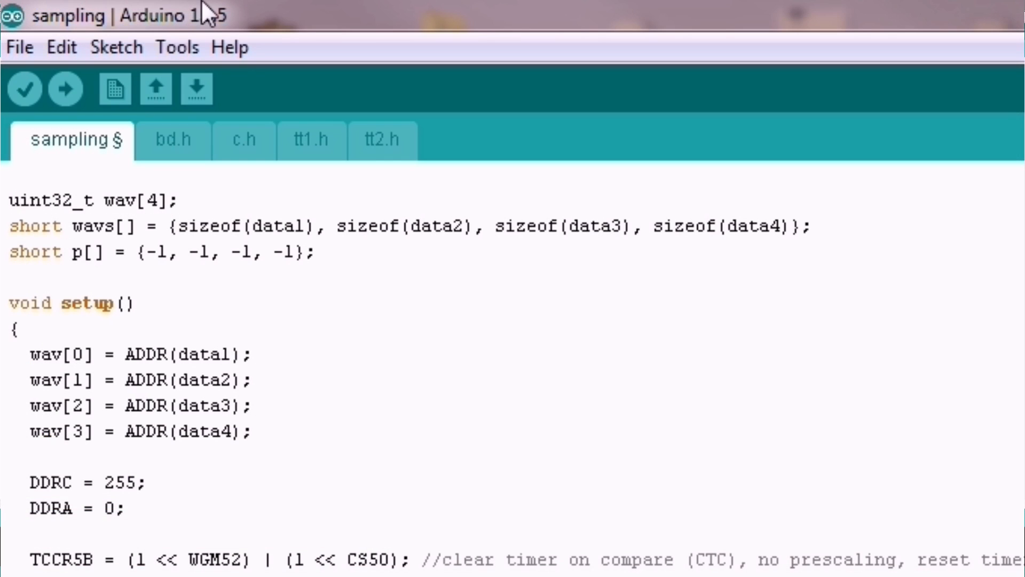
Step: Confirm AVRISP mkII as programmer and start Upload Using Programmer, compiling the sketch
click(176, 47)
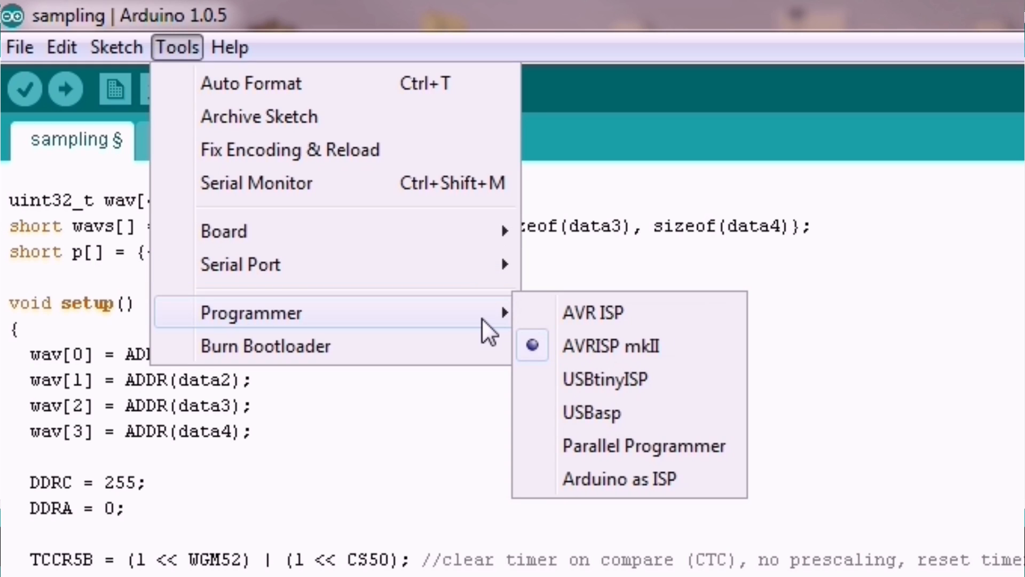
mouse_move(598, 346)
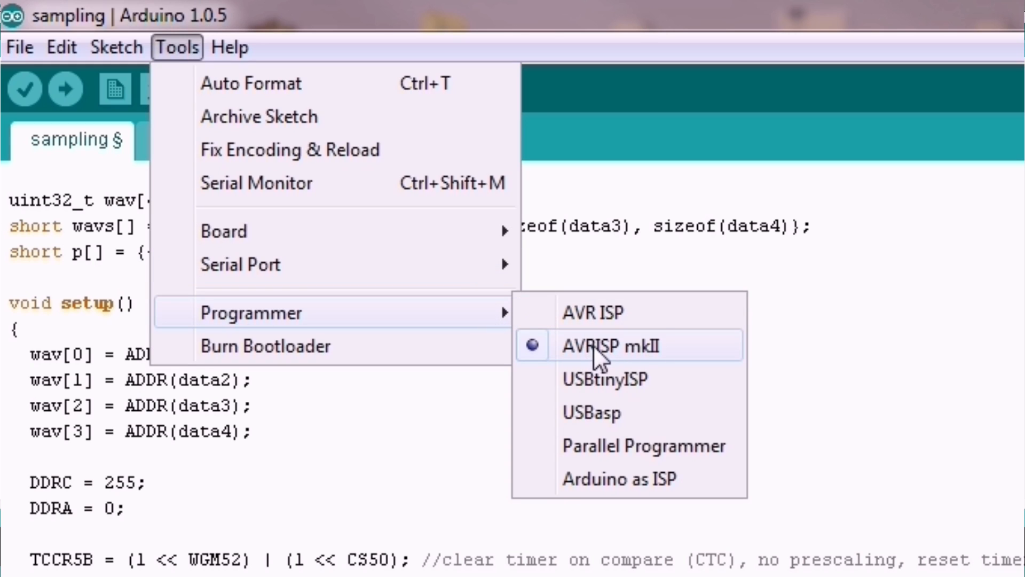
mouse_move(647, 363)
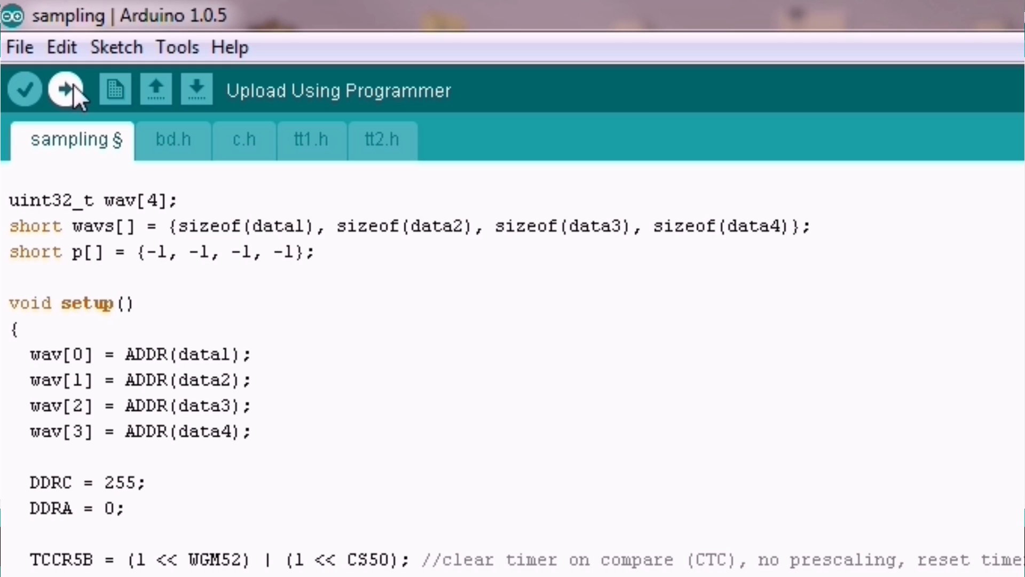
click(62, 90)
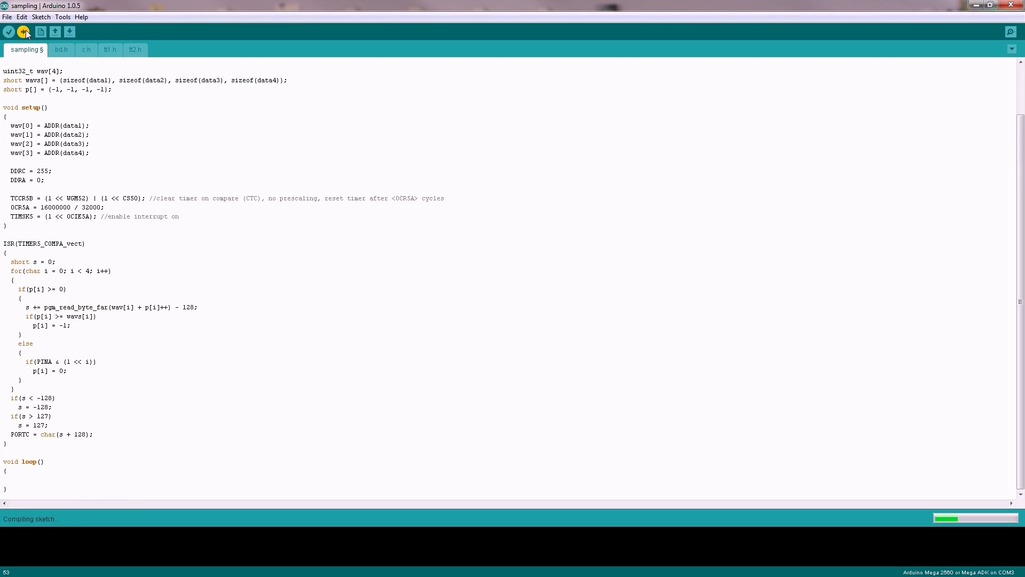